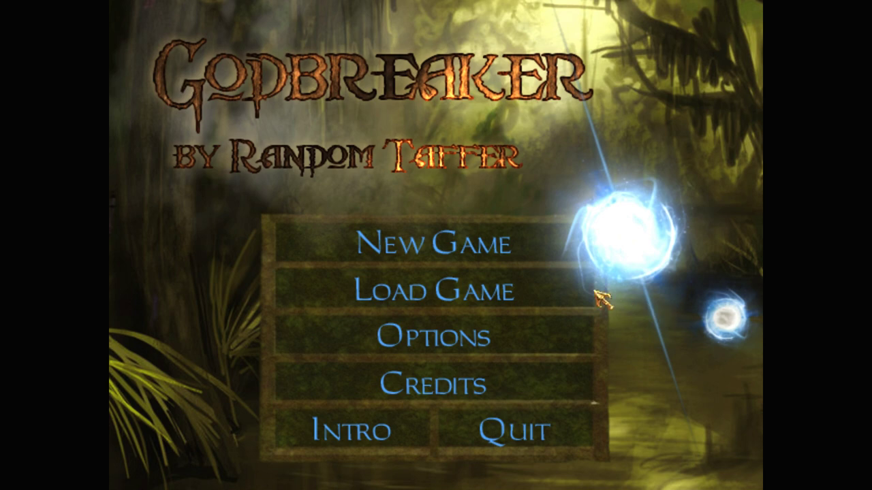
Start a new Godbreaker game, reaching the difficulty choice with Normal highlighted
left_click(438, 245)
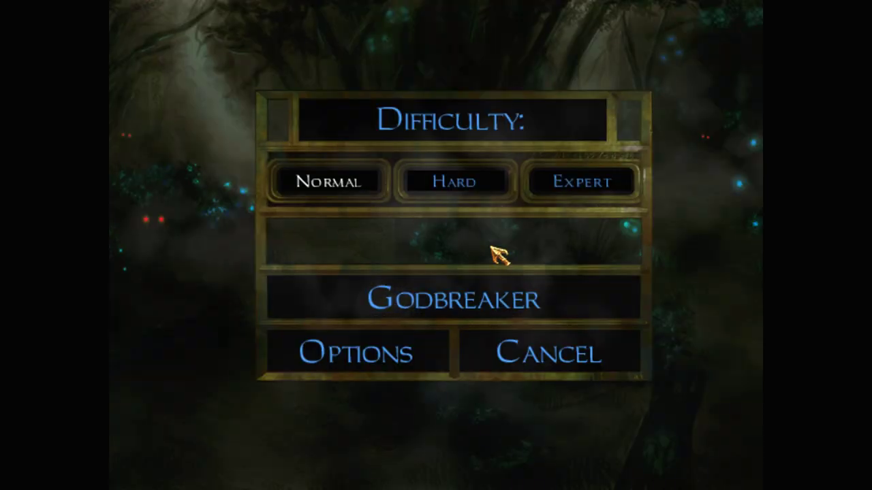
mouse_move(502, 320)
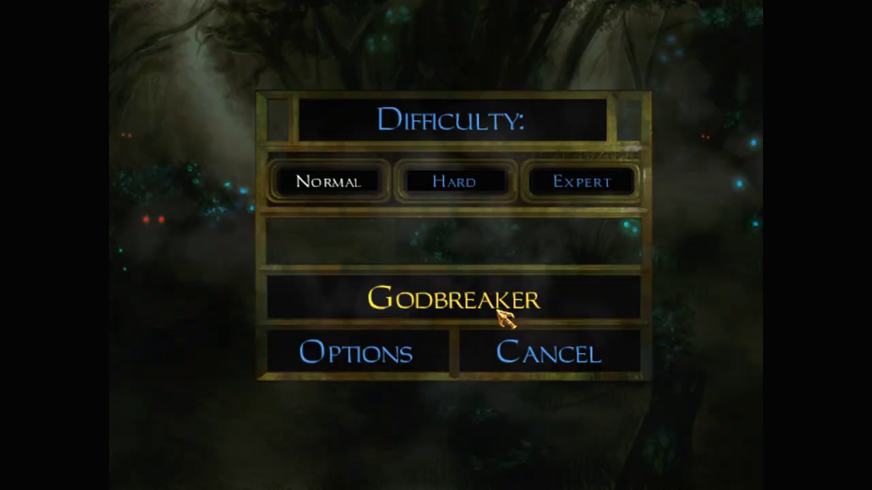
left_click(454, 300)
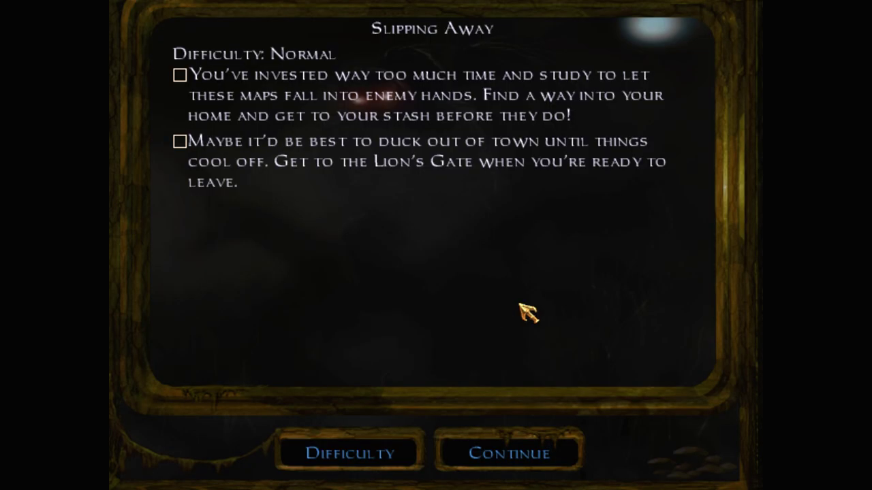
mouse_move(695, 95)
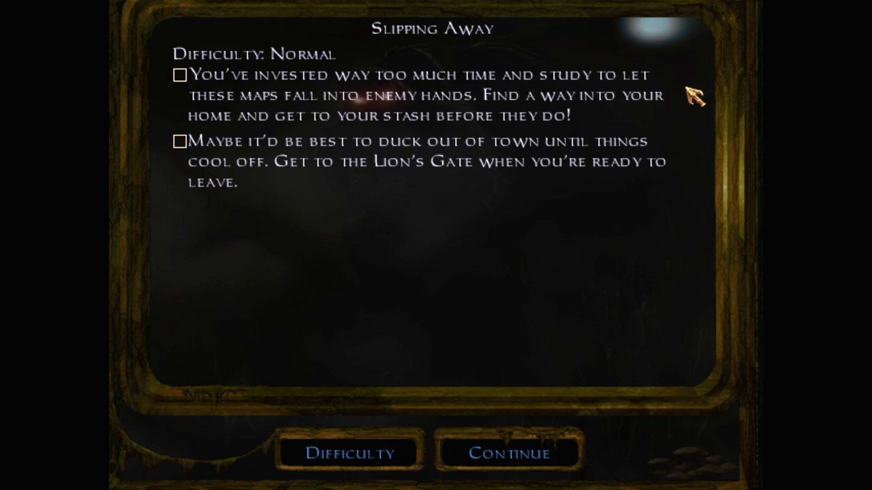
mouse_move(695, 98)
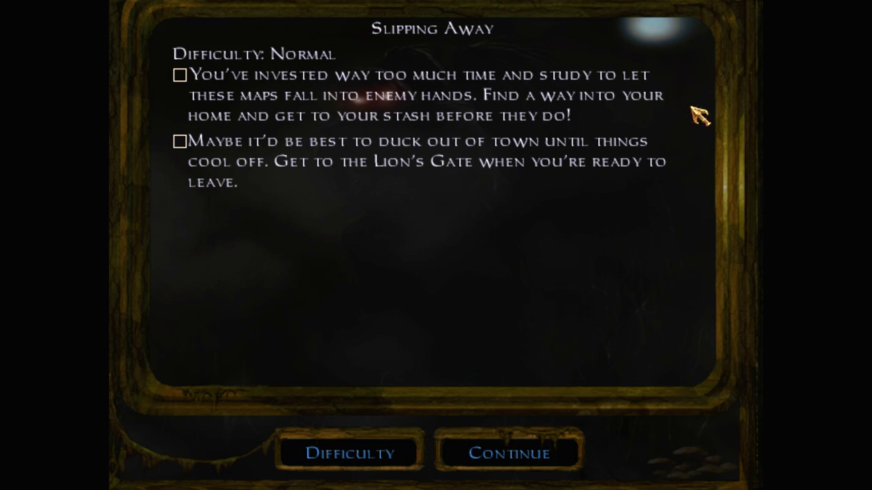
mouse_move(694, 102)
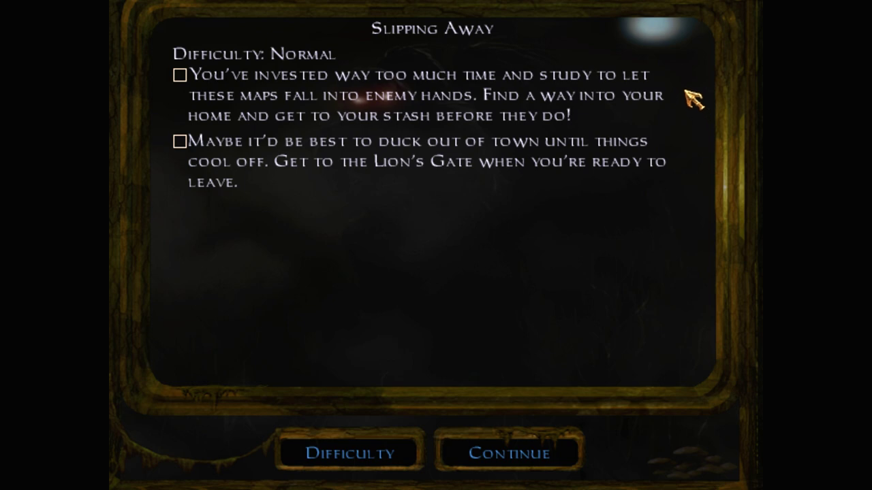
mouse_move(692, 106)
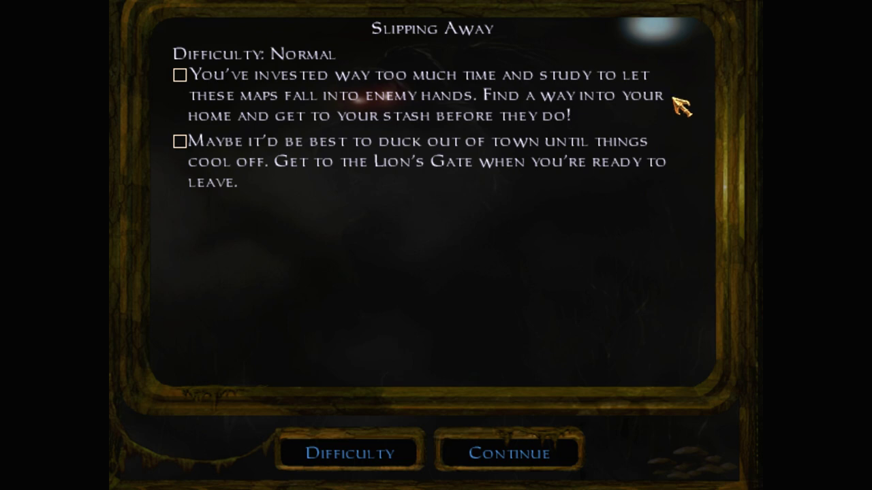
mouse_move(675, 134)
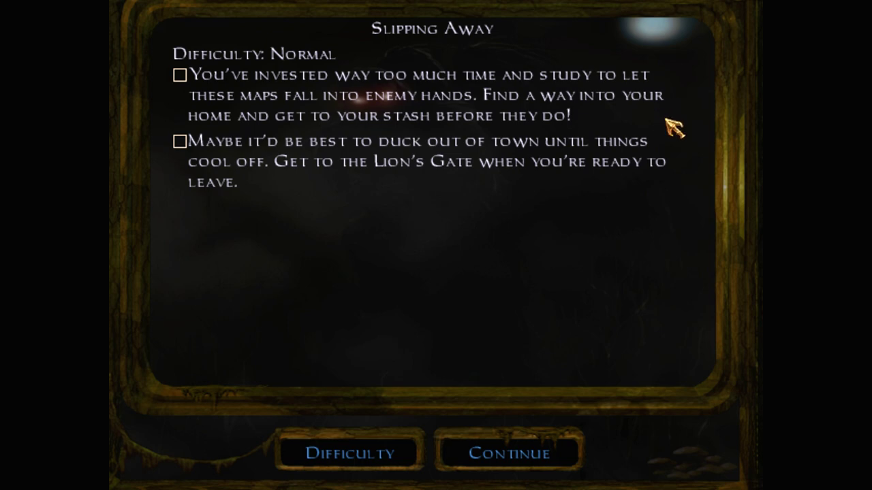
mouse_move(681, 139)
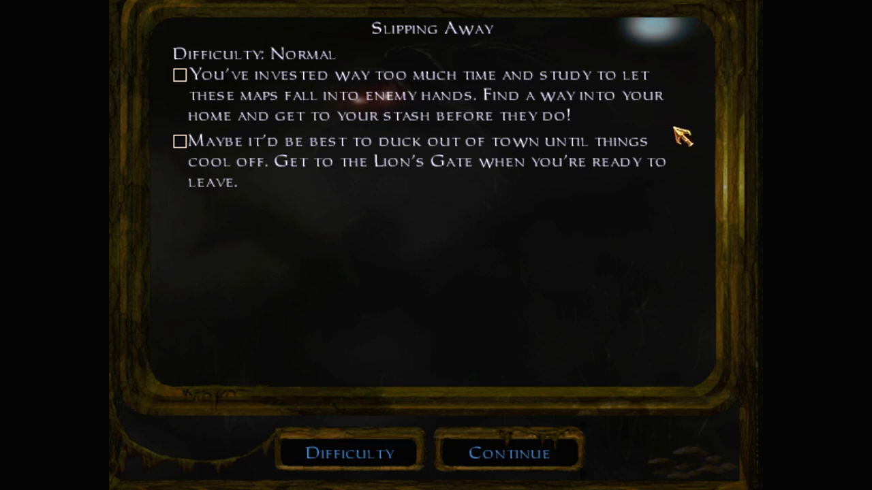
mouse_move(451, 378)
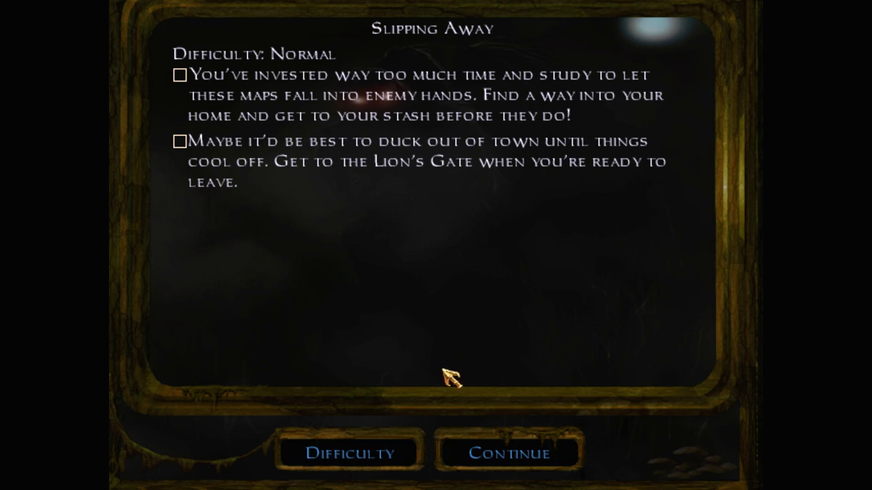
Cycle the Slipping Away difficulty through Hard, Normal and Expert to compare their objectives
left_click(347, 454)
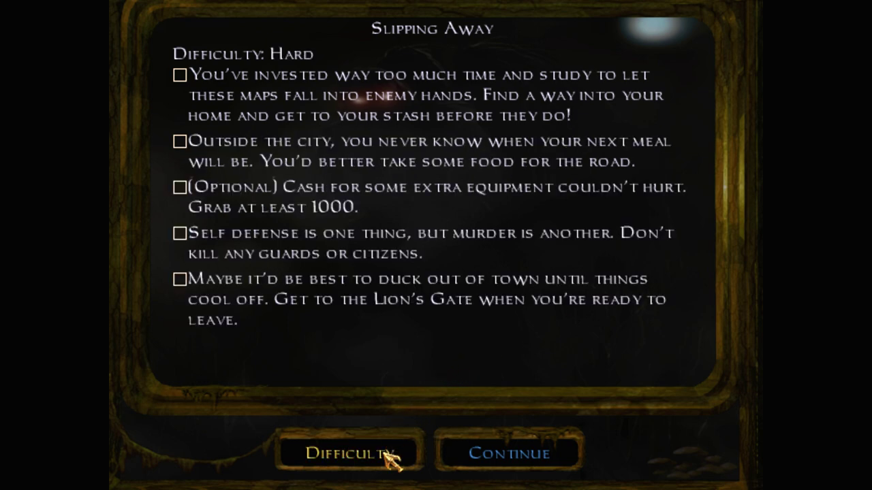
left_click(349, 452)
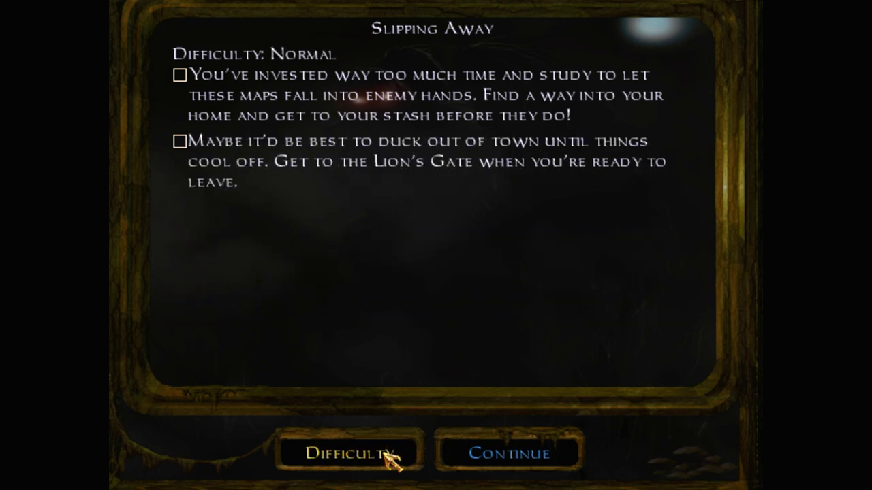
left_click(348, 452)
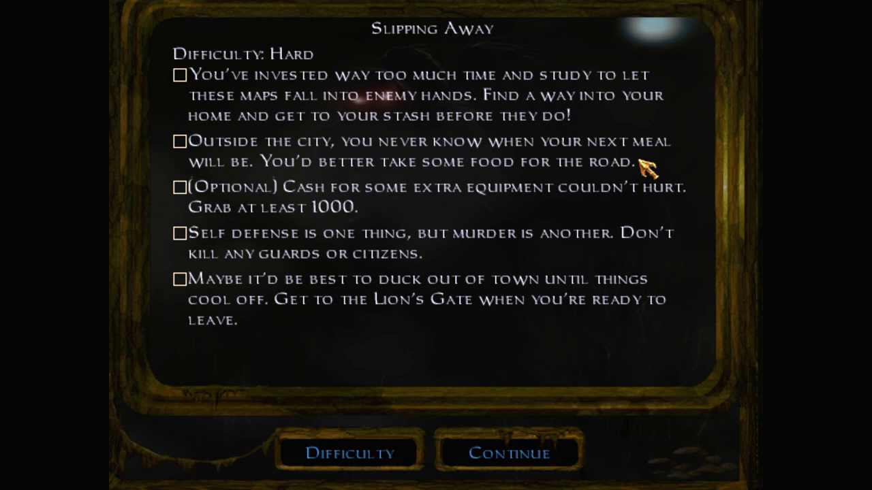
mouse_move(501, 213)
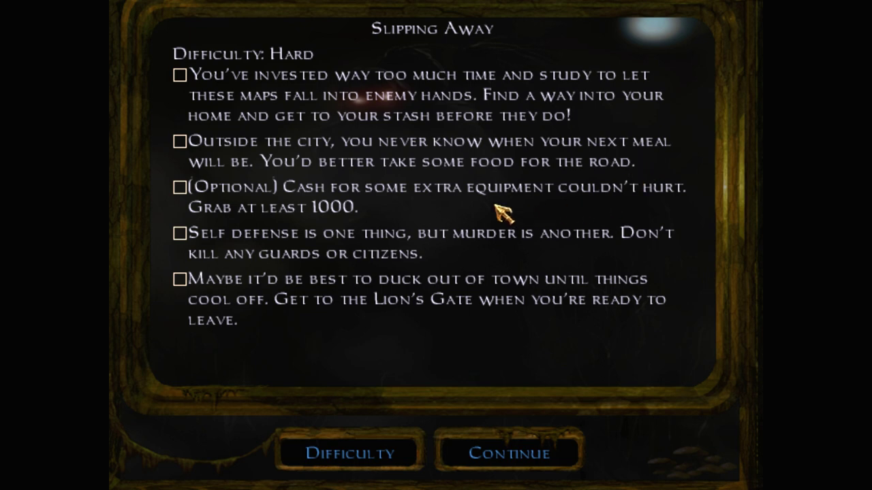
mouse_move(462, 210)
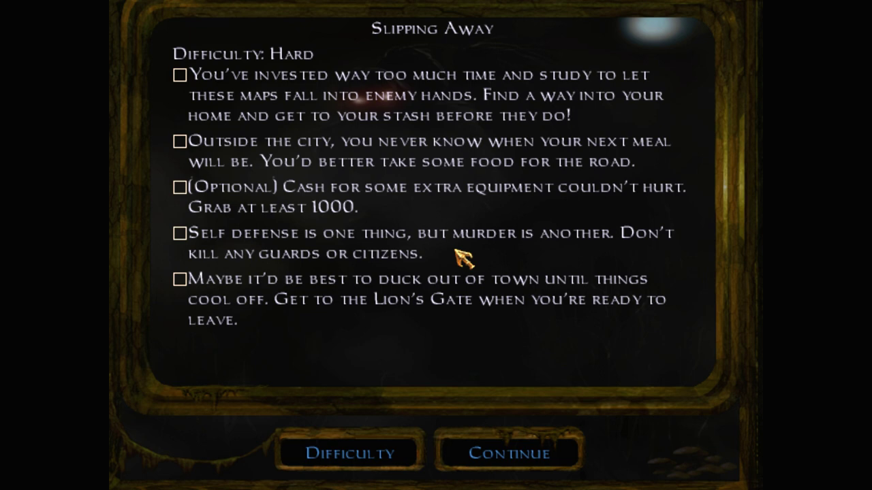
mouse_move(256, 266)
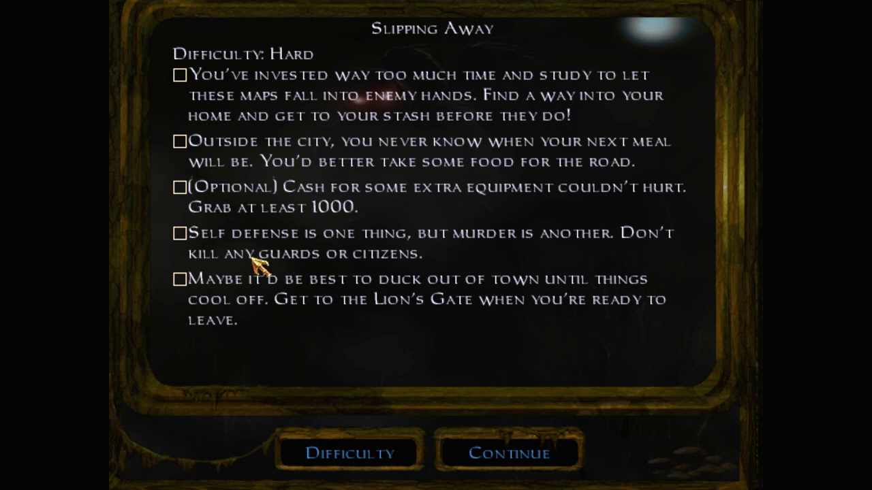
mouse_move(439, 398)
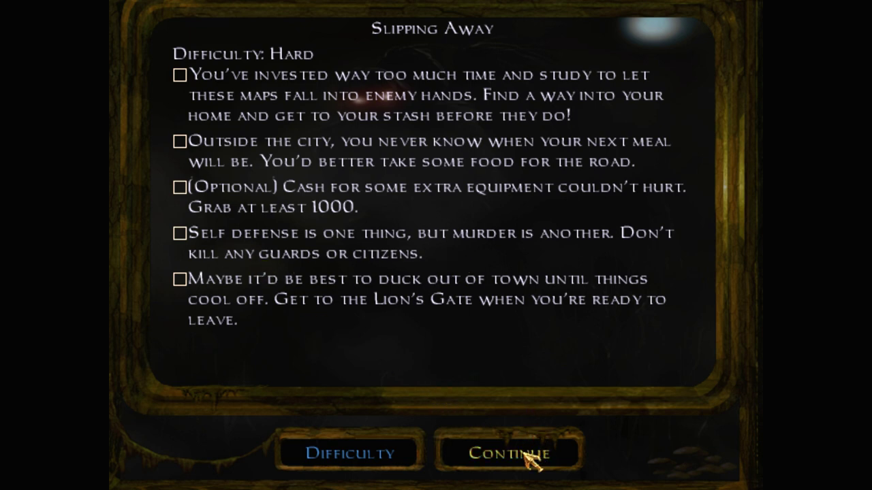
left_click(348, 454)
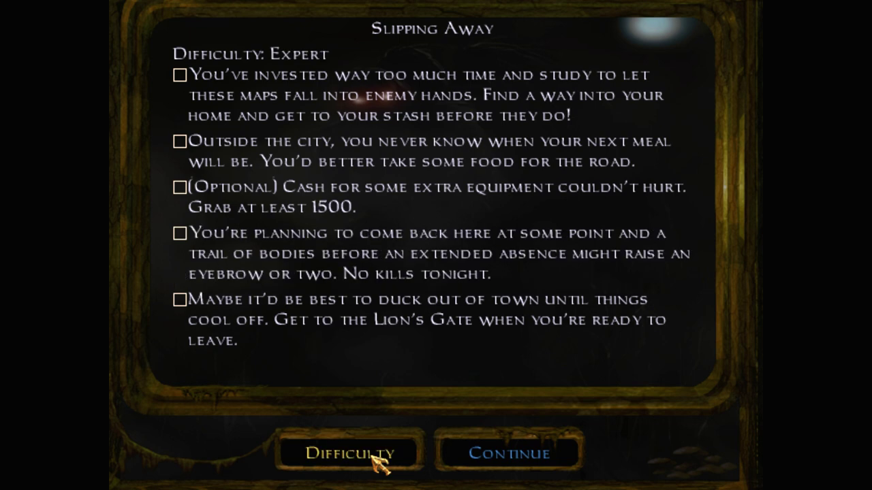
left_click(348, 453)
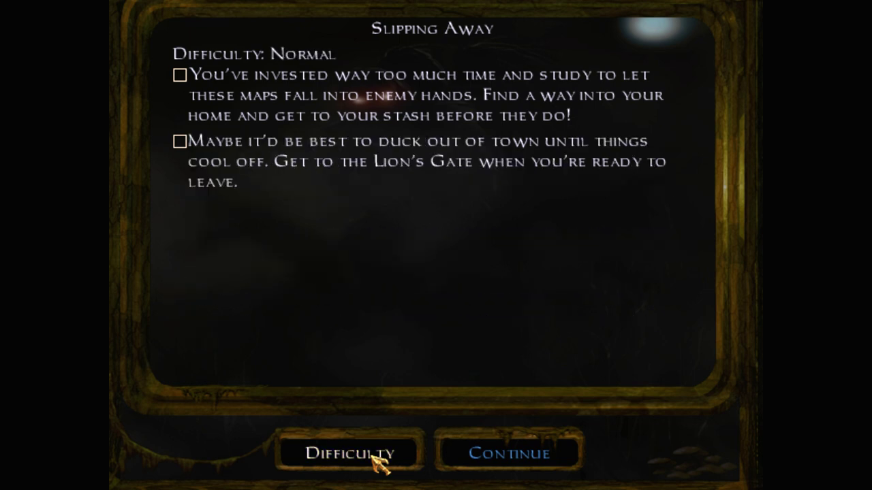
left_click(349, 452)
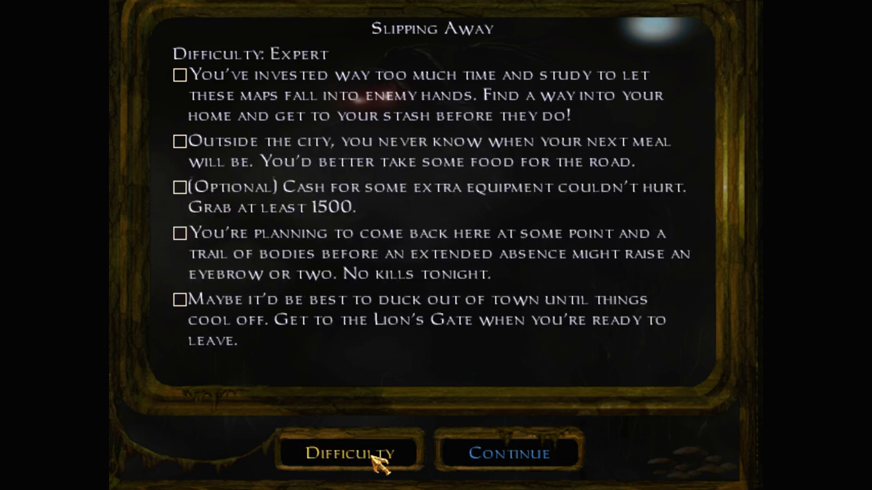
Preview Expert once more, settle on Hard and start the Slipping Away mission
left_click(348, 454)
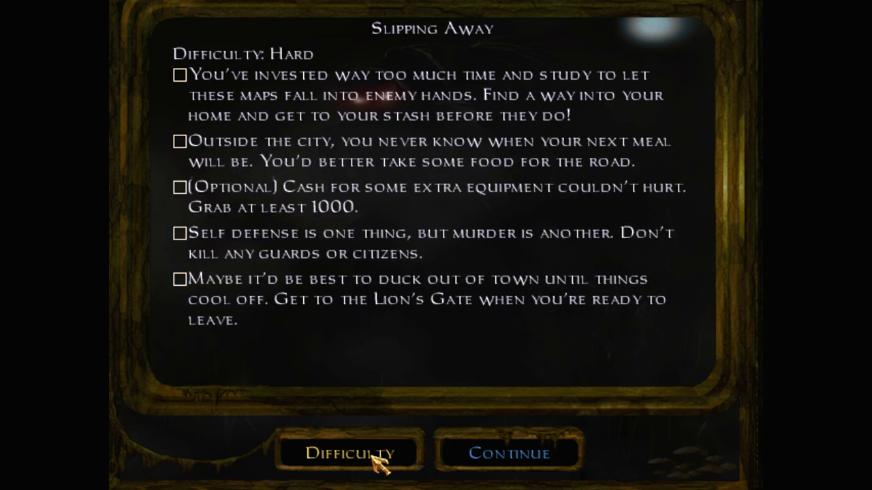
left_click(347, 454)
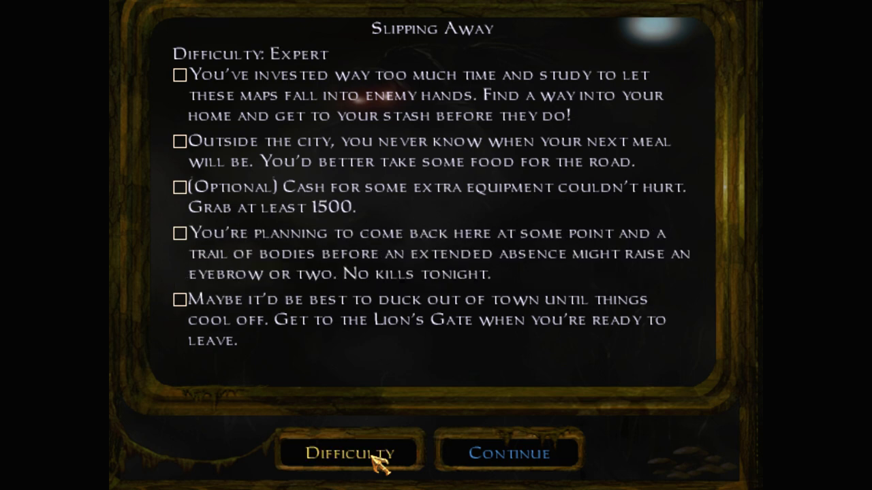
left_click(350, 454)
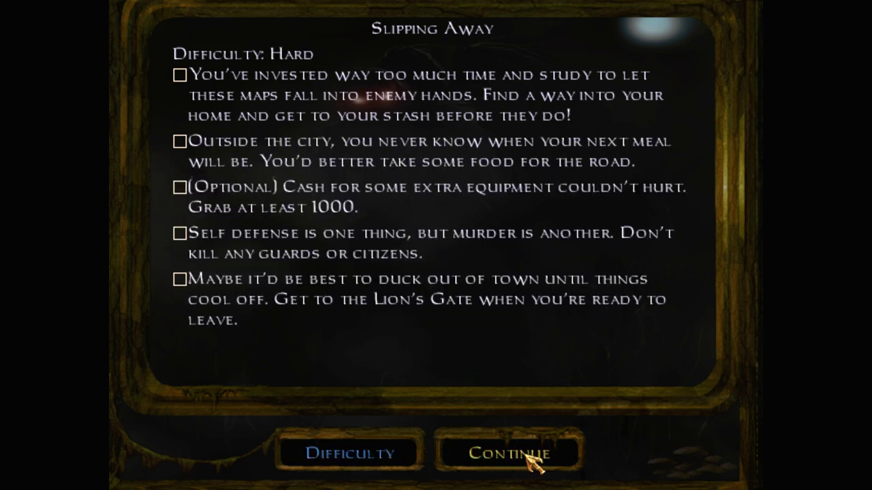
left_click(509, 454)
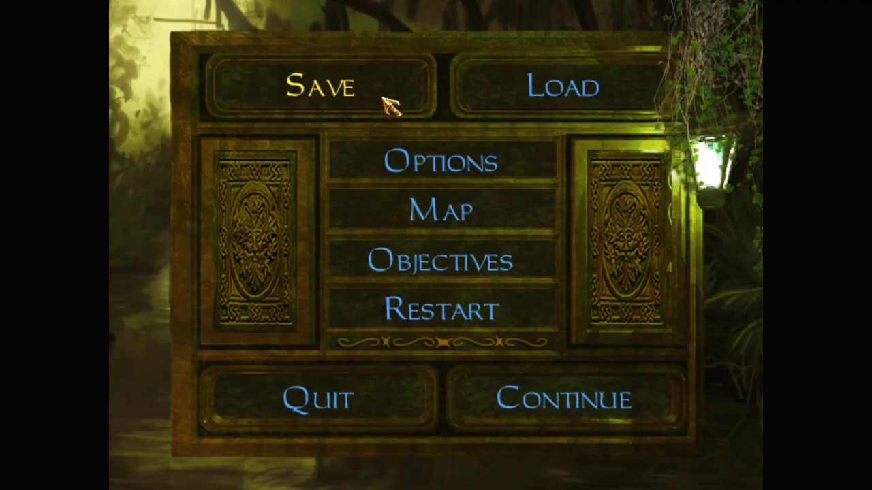
mouse_move(559, 327)
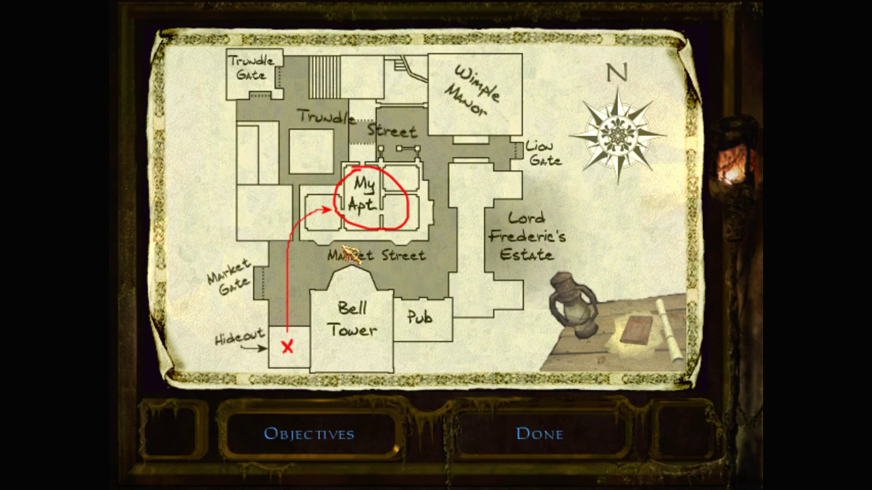
Close the city map of the route to My Apt. and return to the street outside the hideout
left_click(539, 434)
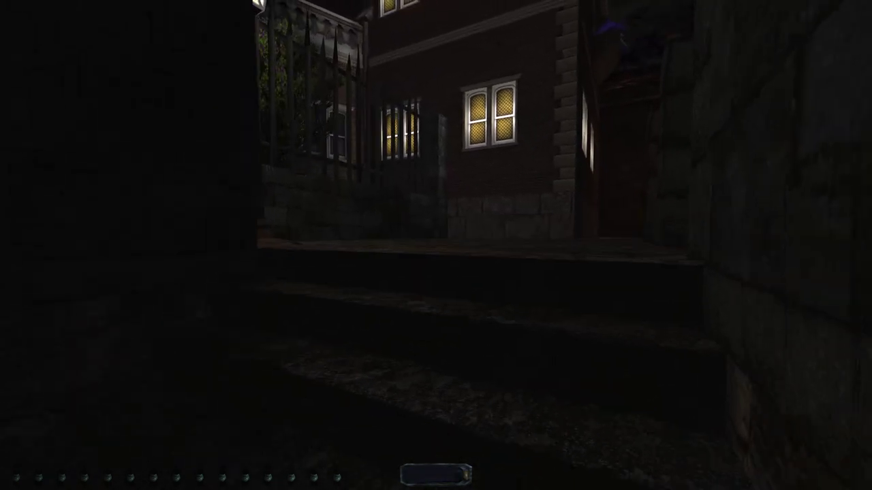
mouse_move(435, 246)
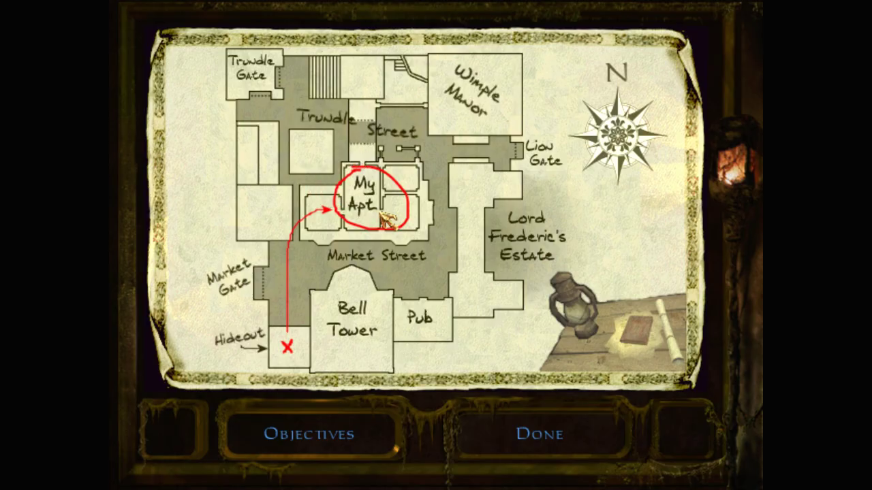
Close the city map around My Apt. and resume play in Slipping Away
left_click(540, 433)
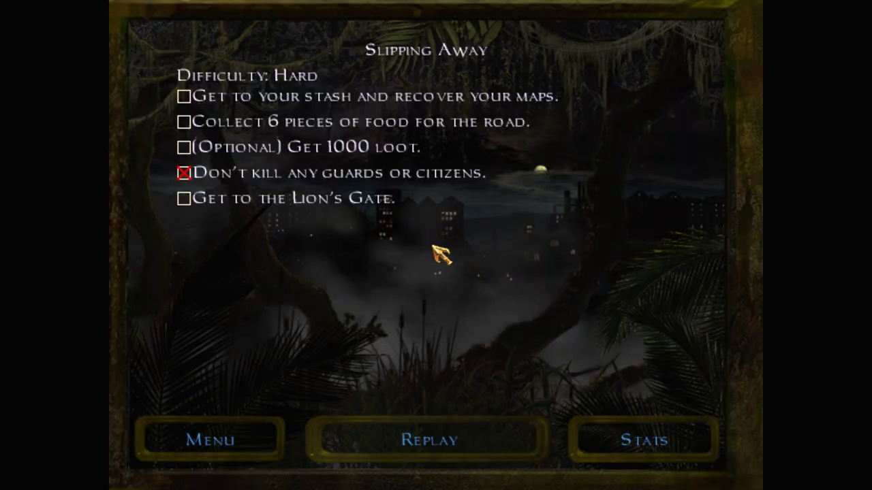
mouse_move(422, 193)
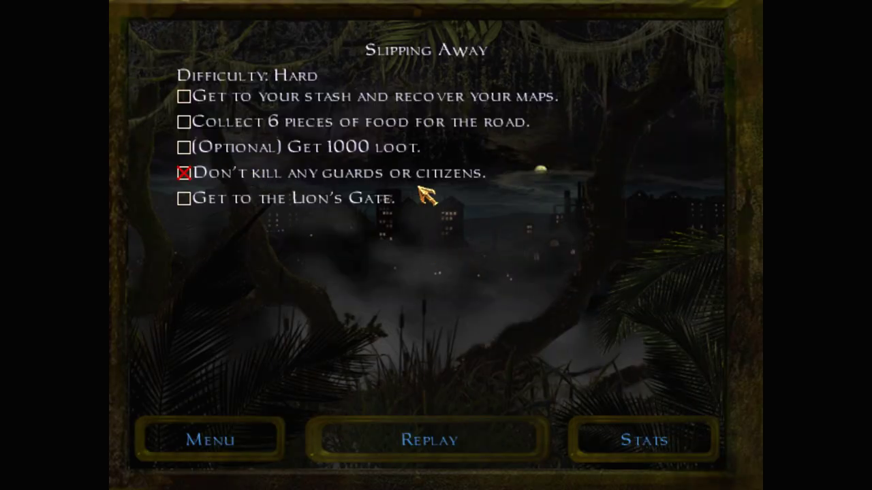
mouse_move(469, 357)
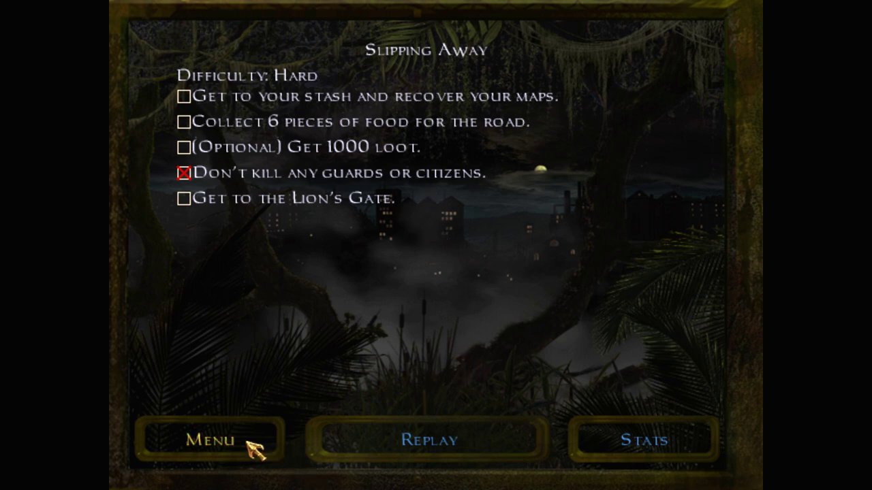
Leave the failed objectives and load the Slipping Away save from 0:00:18
left_click(204, 438)
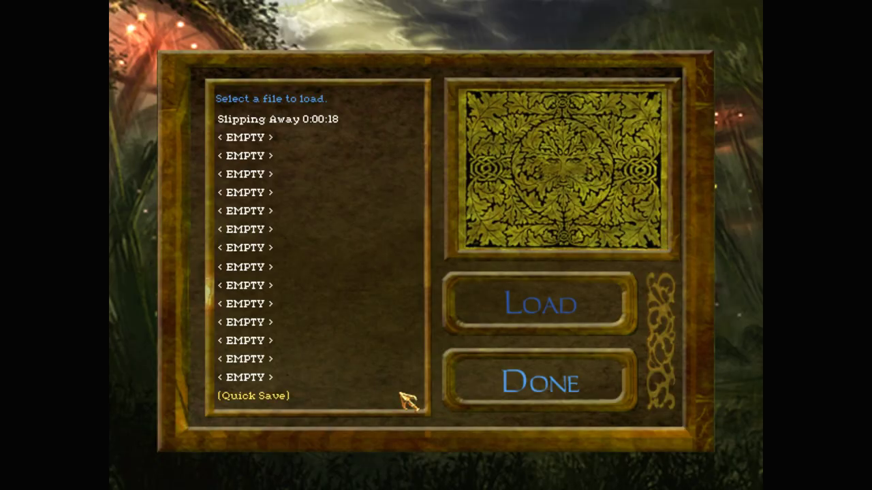
left_click(539, 305)
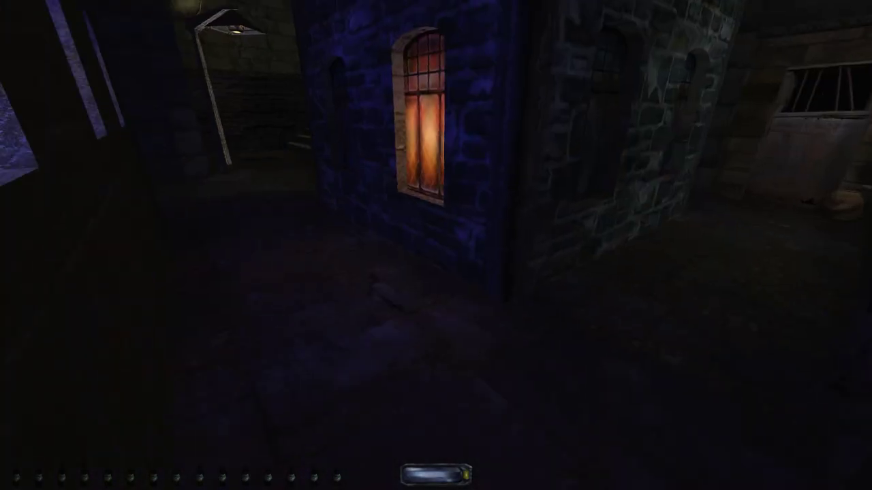
mouse_move(436, 245)
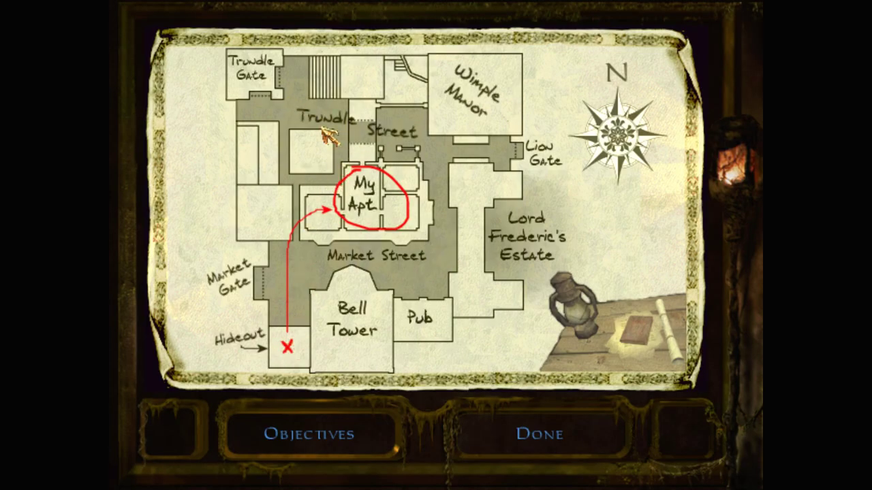
Close the city map showing the hideout-to-My Apt. route, landing on the objectives list
left_click(539, 434)
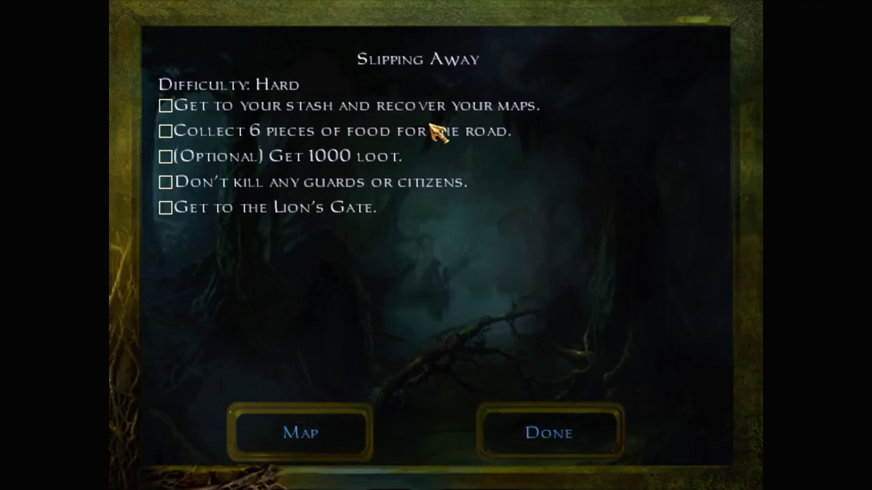
View the city map with the hideout-to-My Apt. route, then return to the objectives list
left_click(300, 433)
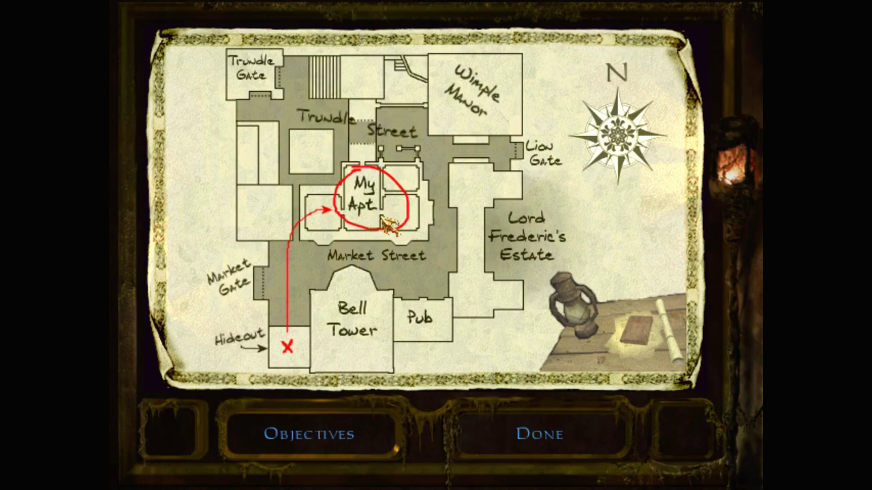
left_click(539, 433)
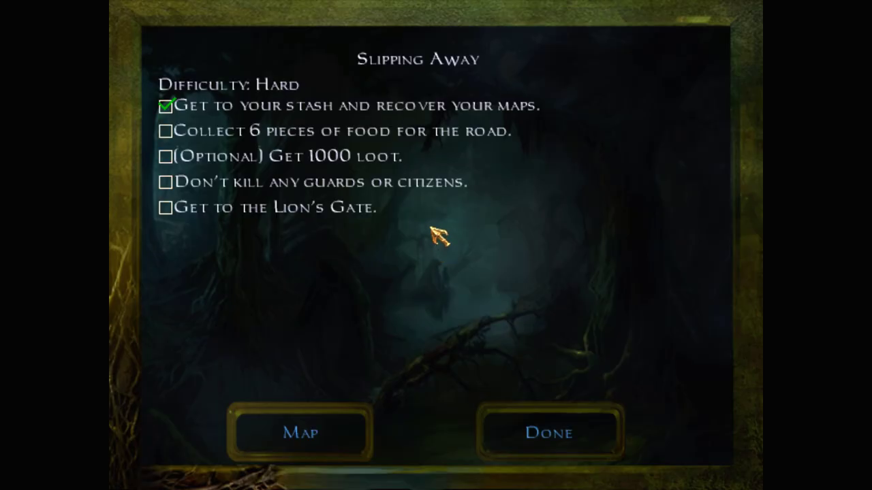
Leave the objectives and resume sneaking through the torch-lit stone passages
left_click(545, 433)
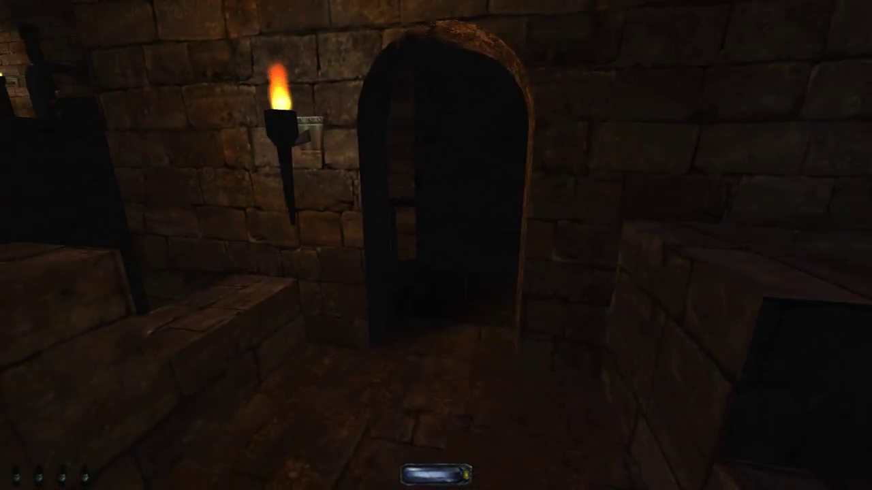
mouse_move(435, 245)
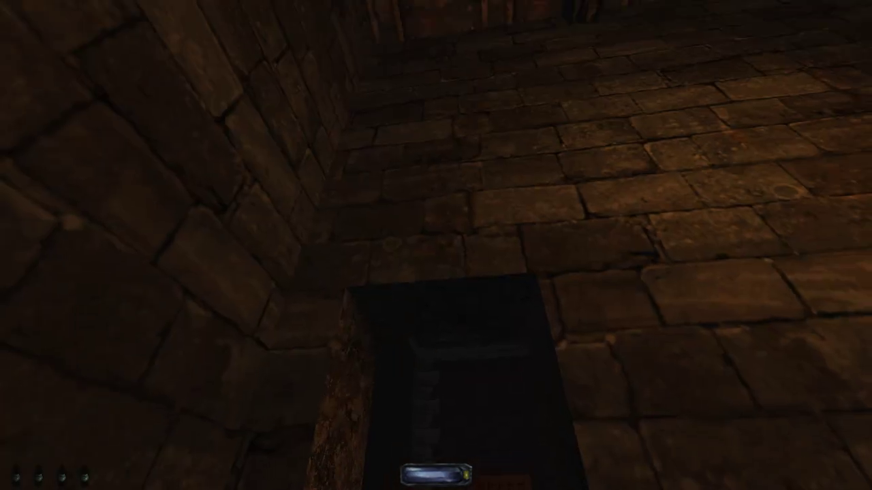
mouse_move(436, 245)
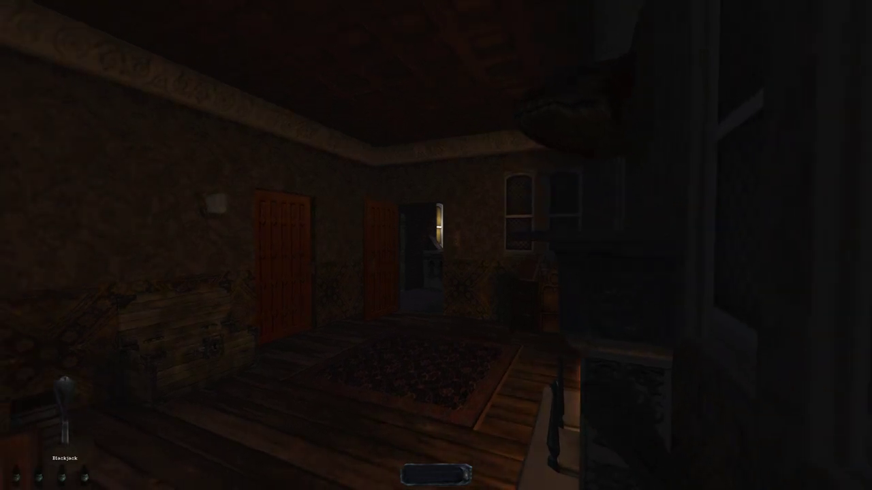
Quick-save with F5 while sneaking through the dark apartment
key("f5")
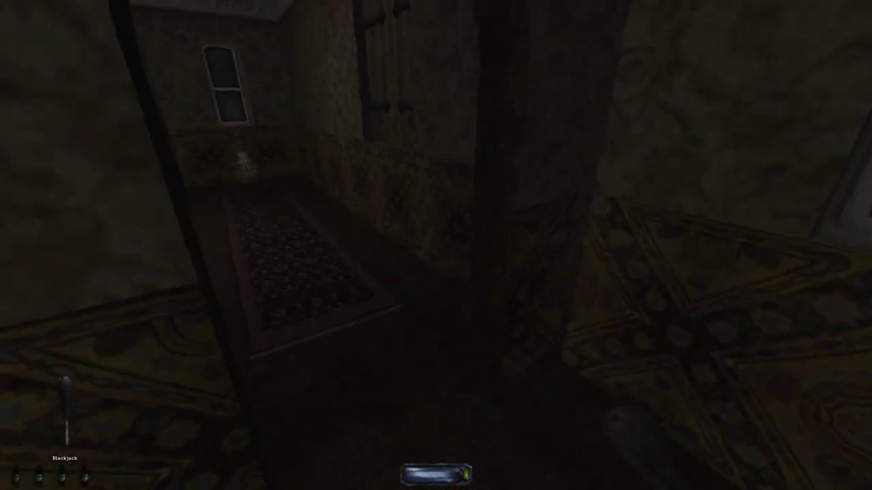
mouse_move(436, 245)
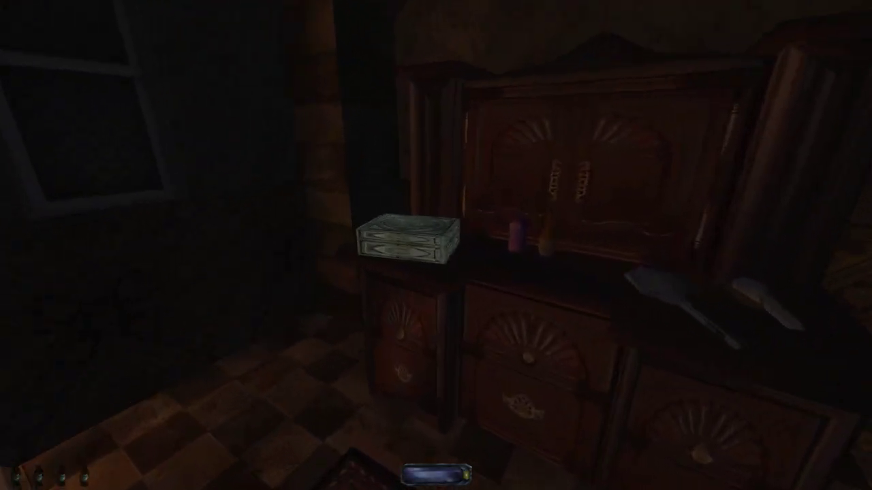
mouse_move(436, 245)
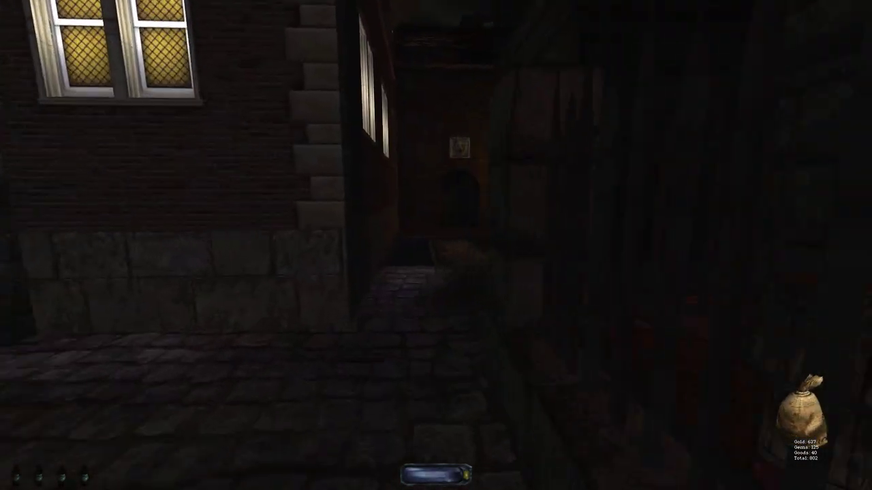
mouse_move(436, 245)
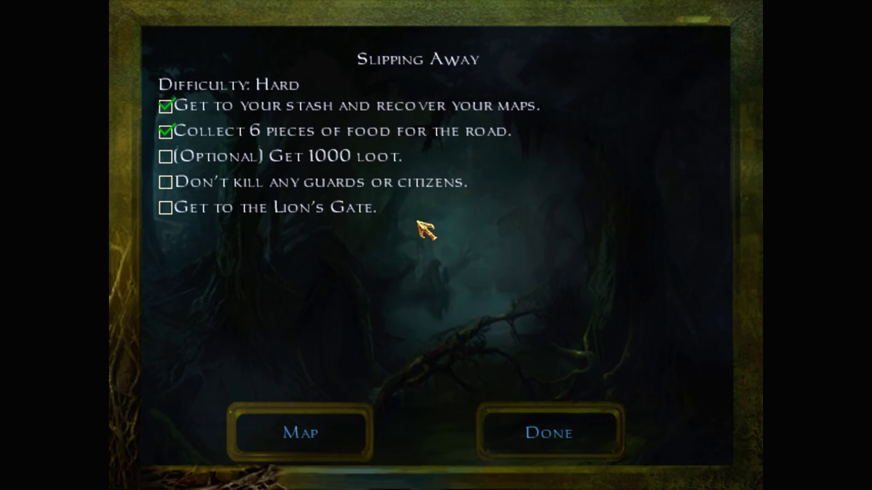
Switch from the Slipping Away objectives to the city map, then return to the dark alley
left_click(548, 433)
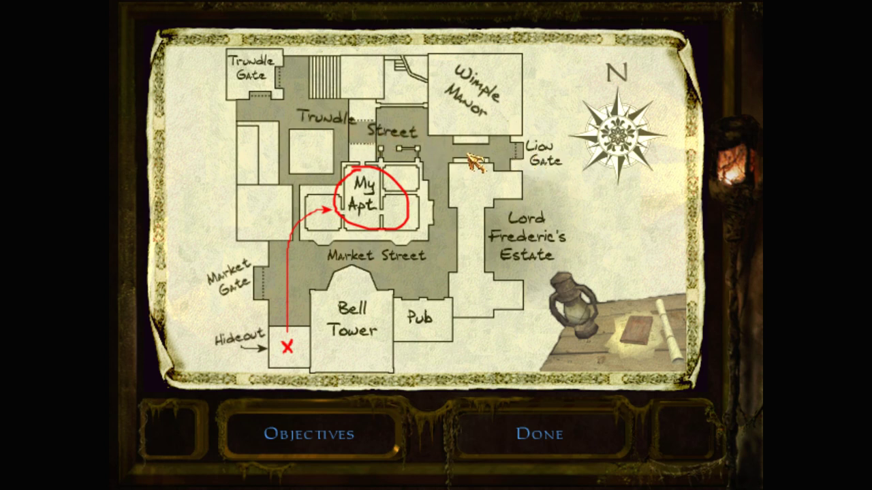
left_click(538, 434)
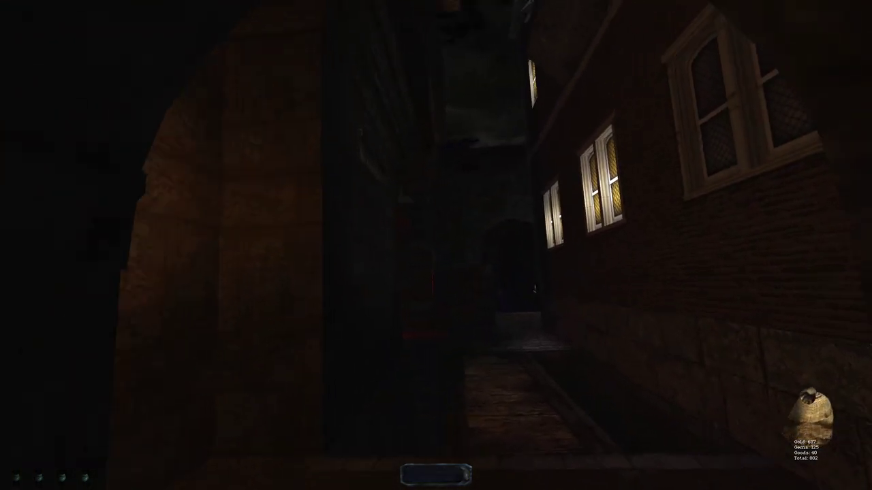
mouse_move(436, 245)
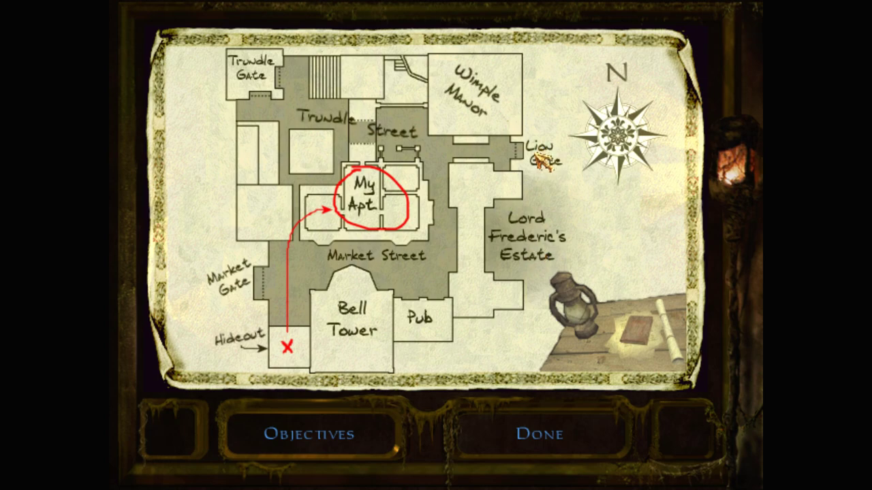
Close the city map after checking the Lion Gate area and resume play
left_click(538, 434)
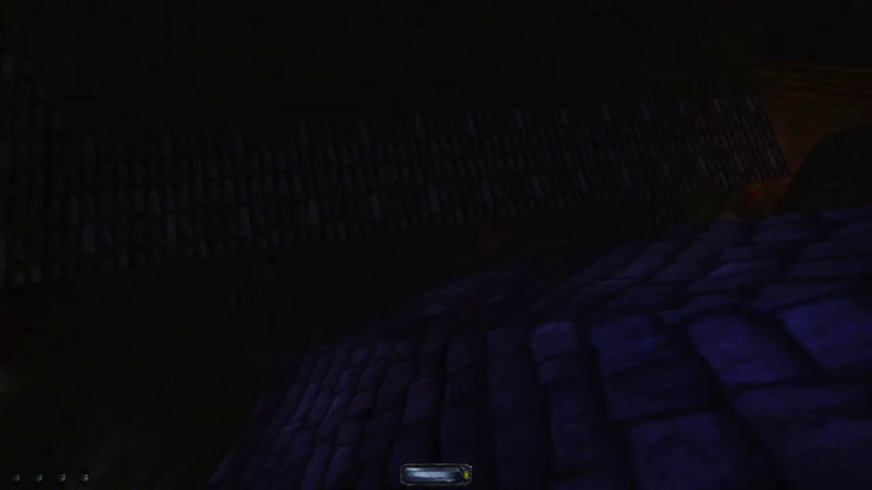
mouse_move(435, 245)
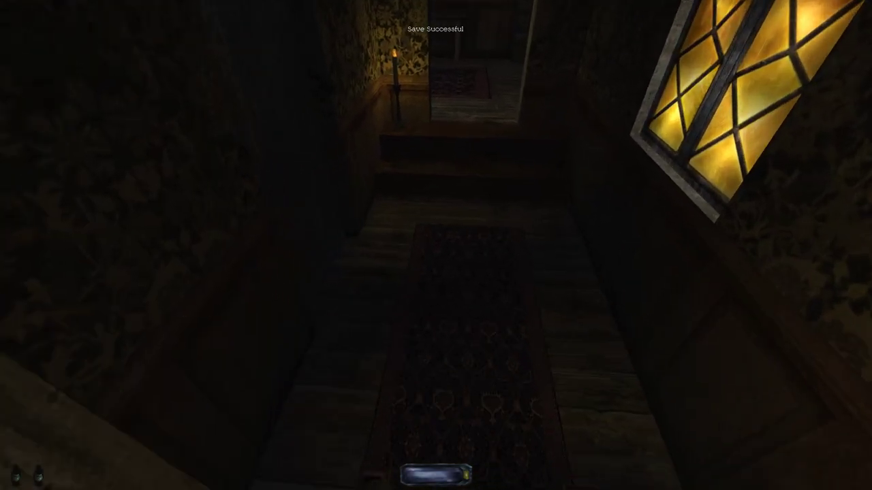
mouse_move(436, 246)
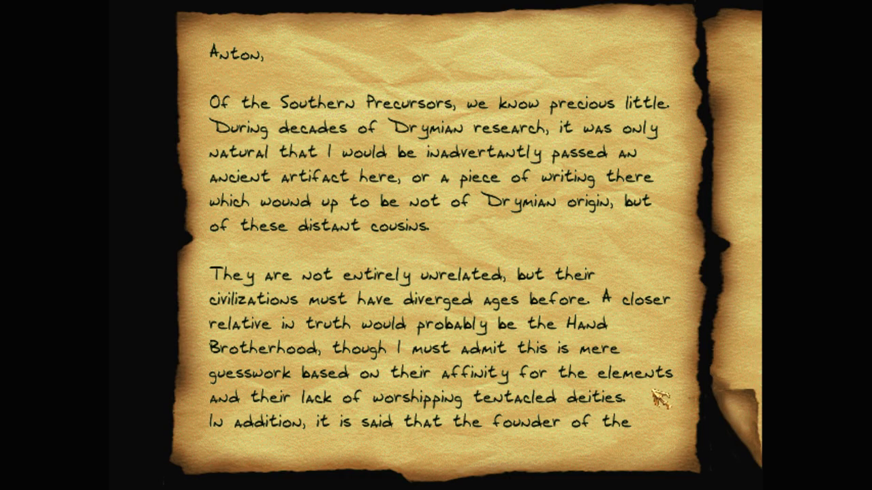
mouse_move(670, 420)
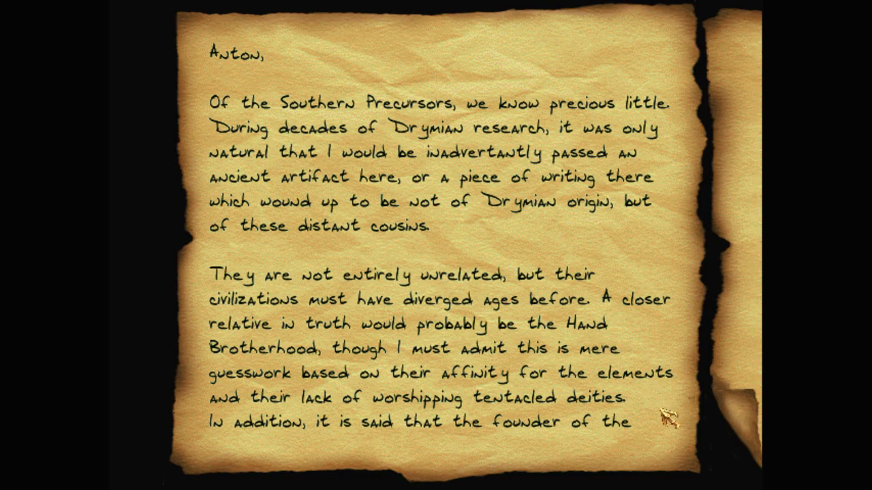
mouse_move(719, 449)
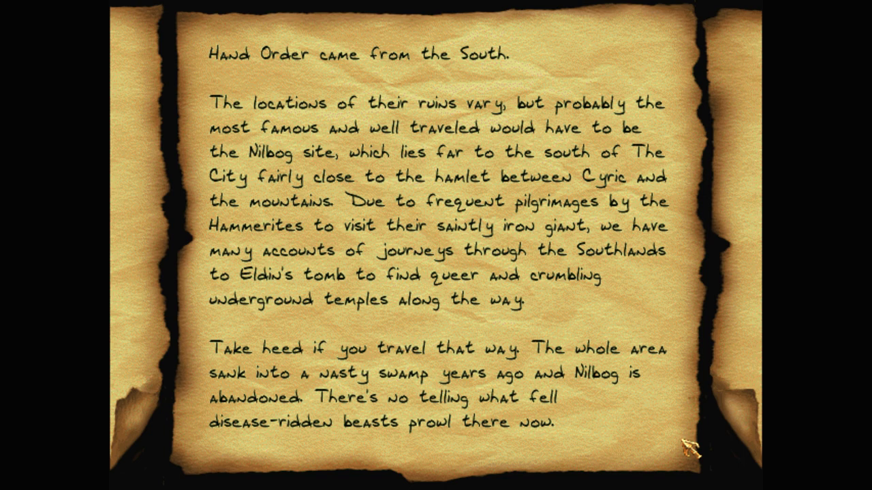
mouse_move(708, 450)
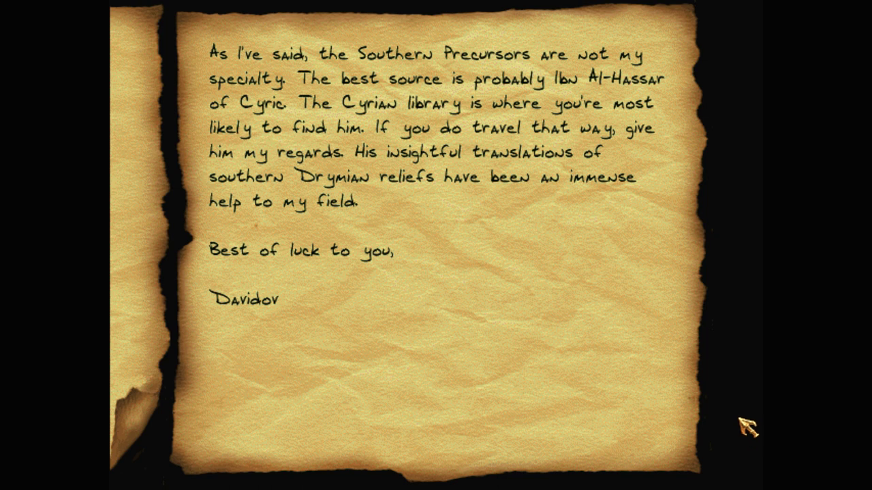
mouse_move(746, 428)
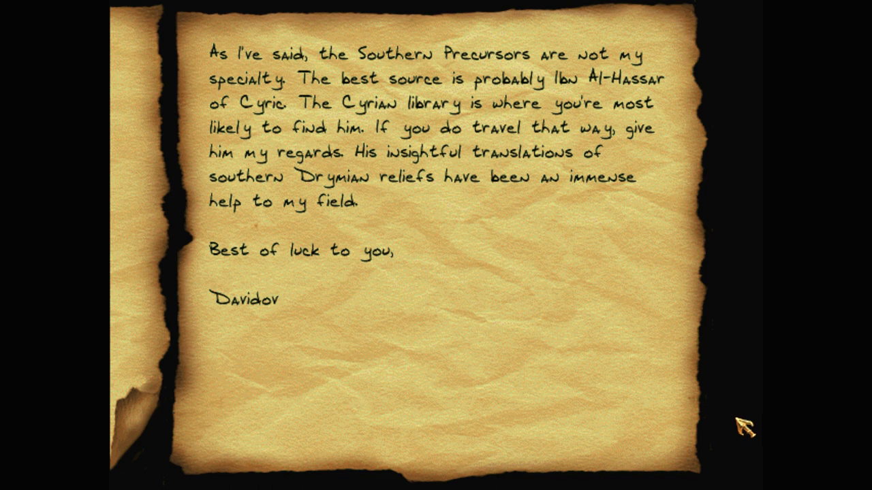
mouse_move(738, 423)
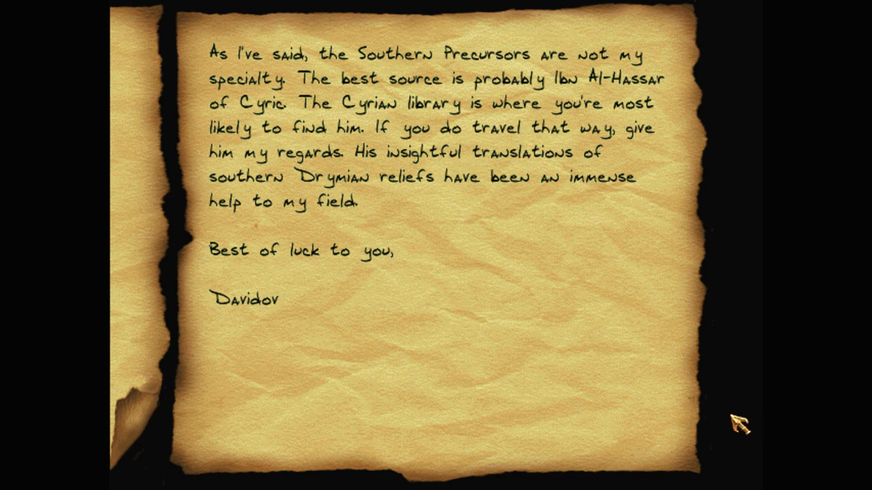
left_click(737, 423)
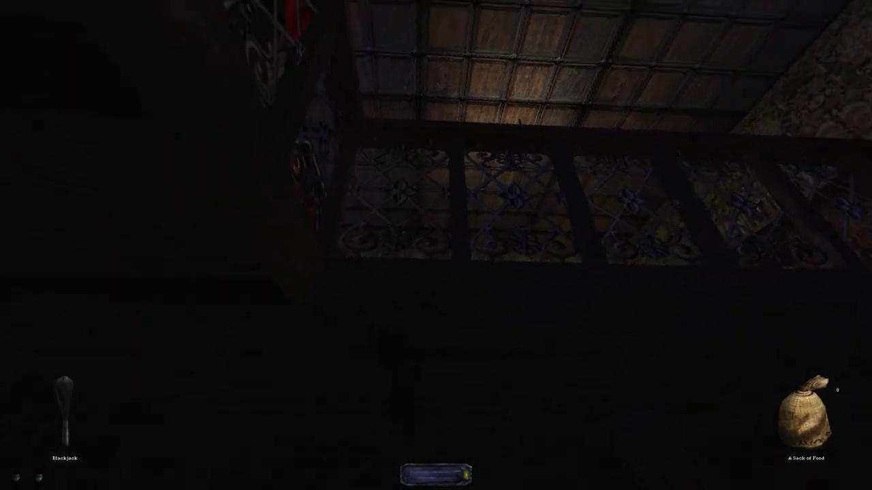
key("f5")
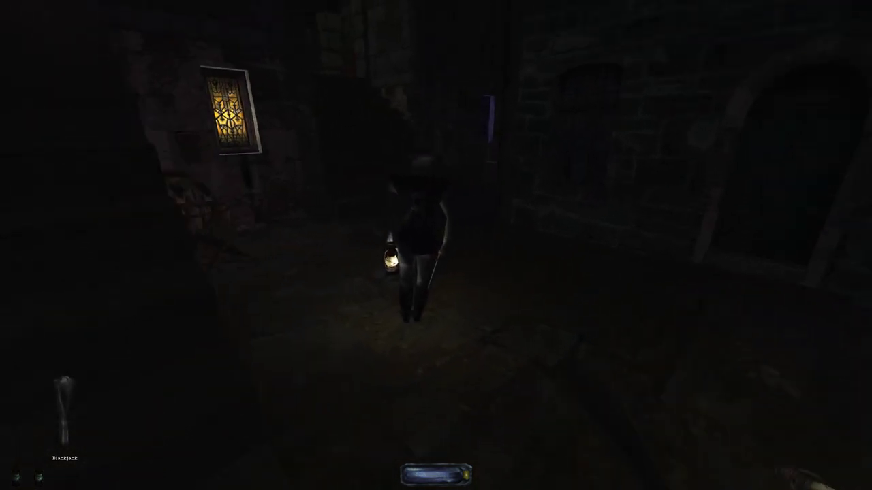
Pause the mission and bring up the Load screen listing Slipping Away and the quick save
key("Escape")
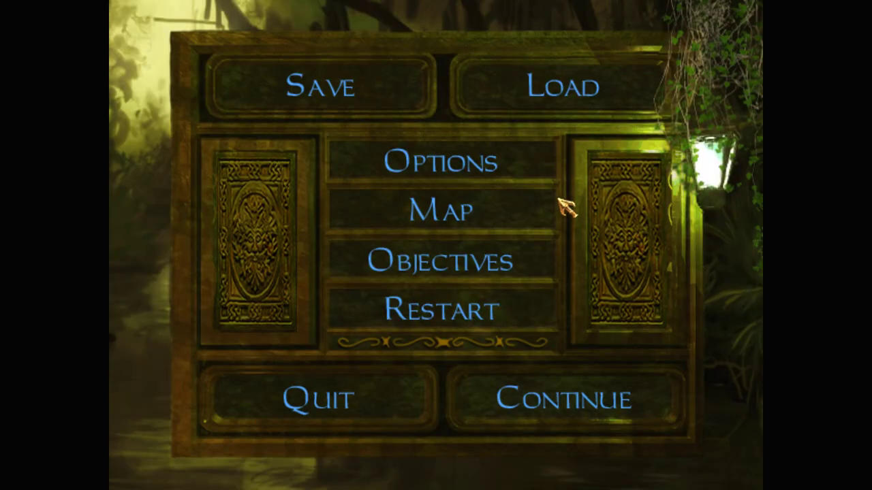
left_click(561, 88)
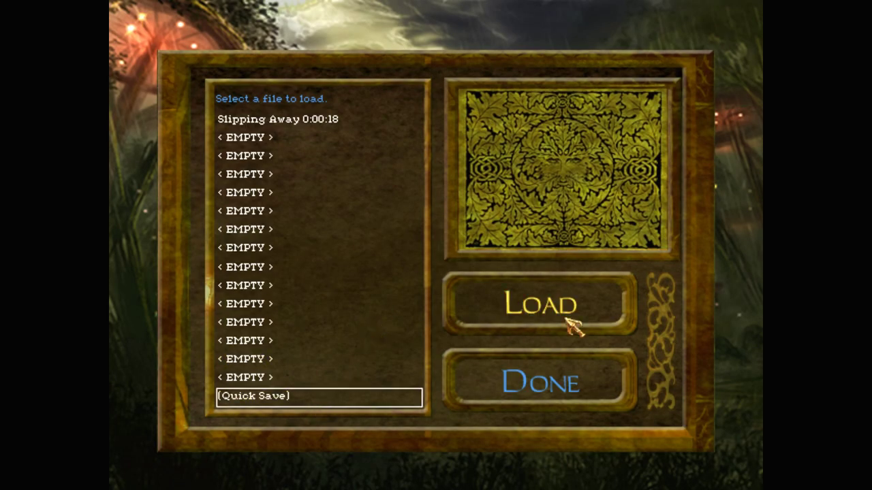
left_click(539, 305)
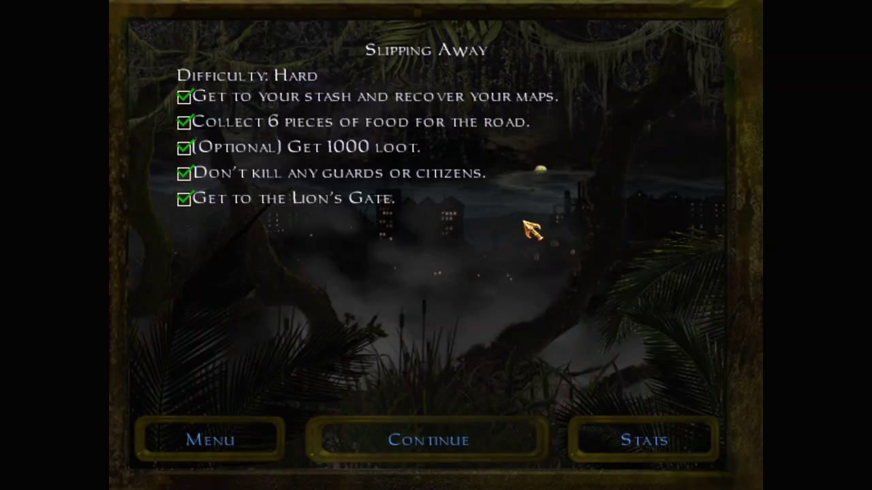
mouse_move(384, 157)
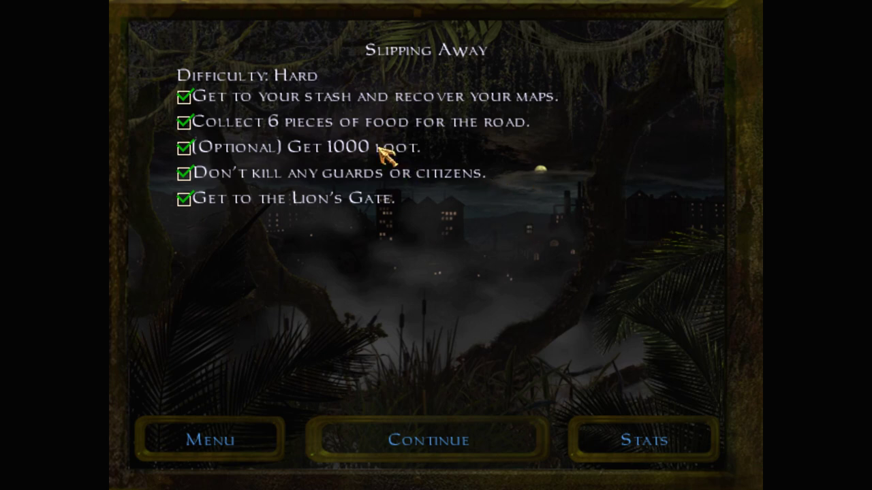
mouse_move(429, 211)
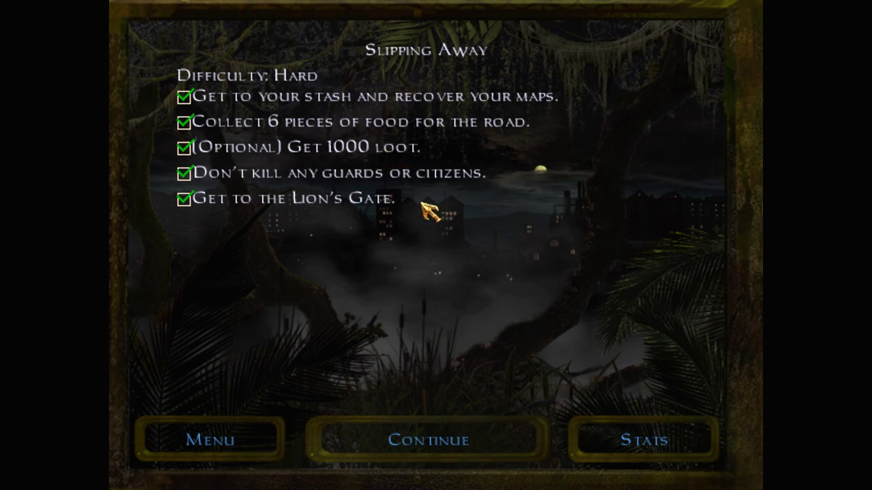
mouse_move(656, 450)
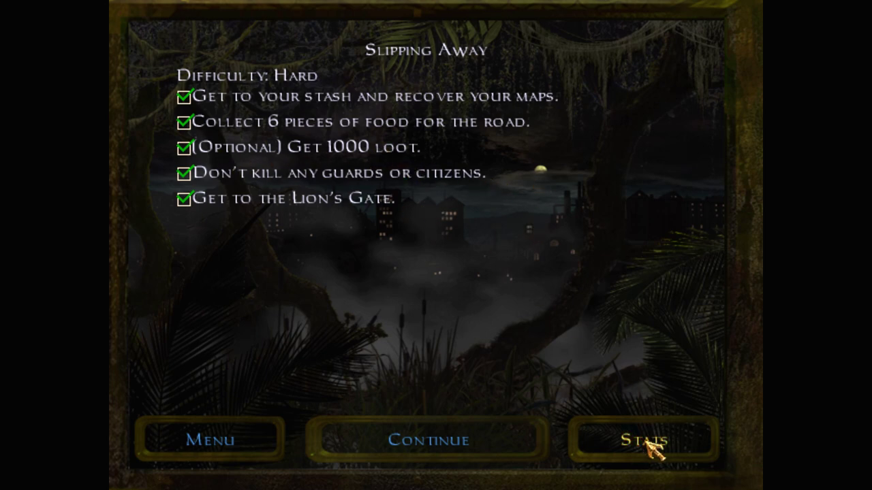
View the Slipping Away stats: 28 minutes 58 seconds, 1267 of 1862 loot
left_click(643, 439)
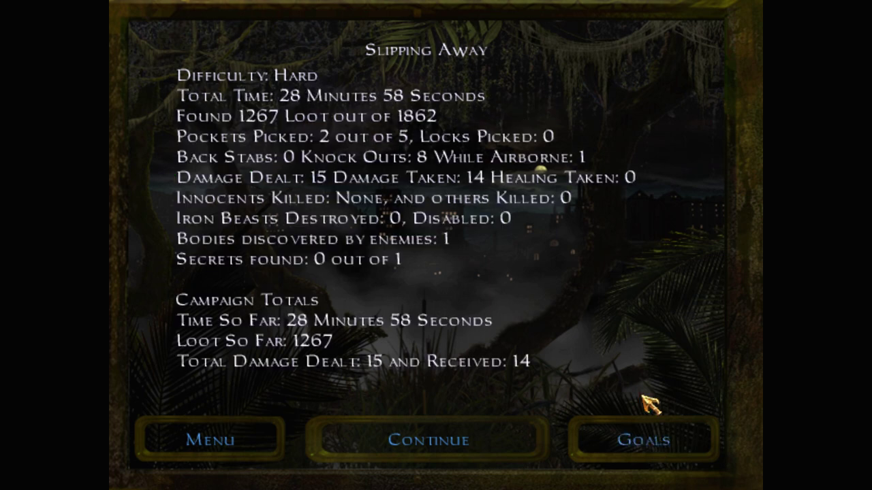
mouse_move(411, 134)
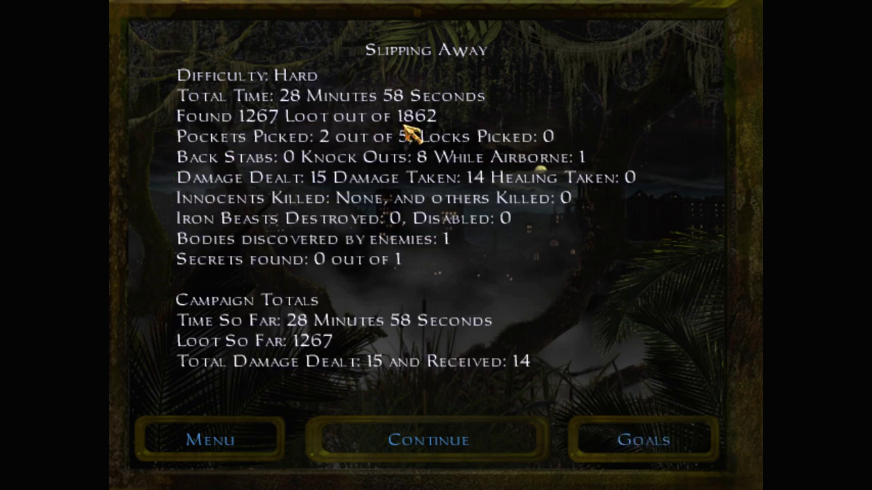
mouse_move(569, 294)
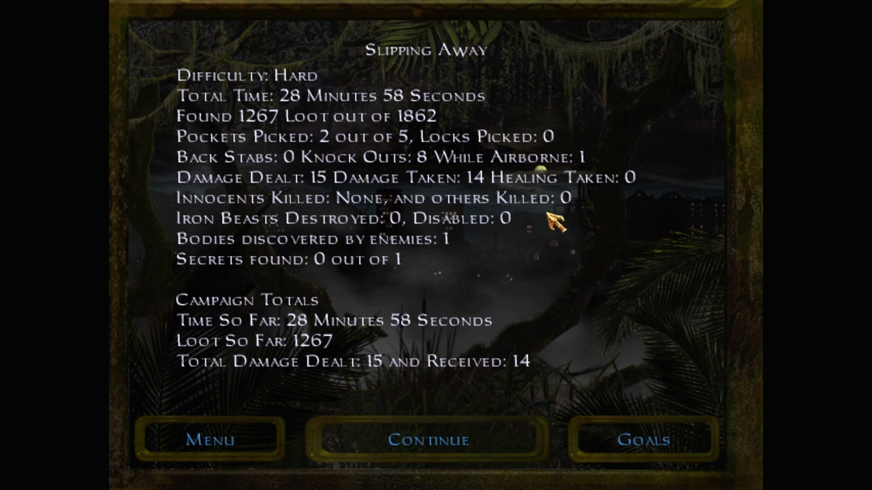
mouse_move(616, 273)
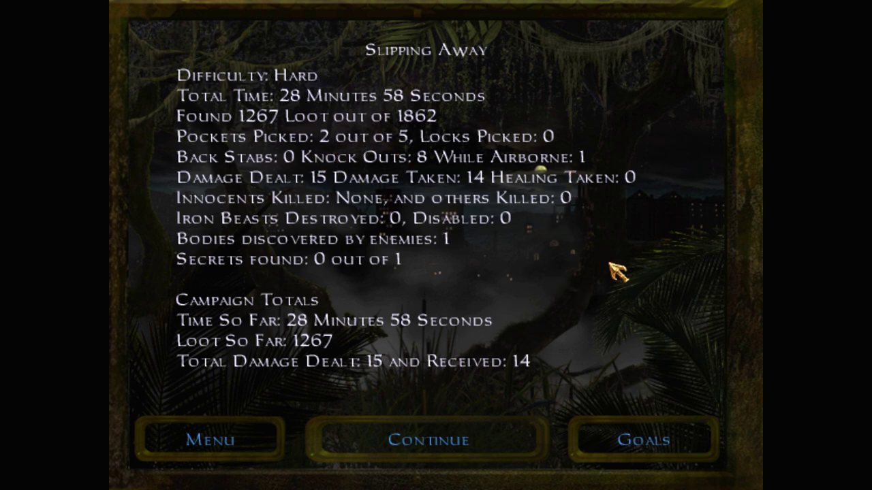
mouse_move(348, 273)
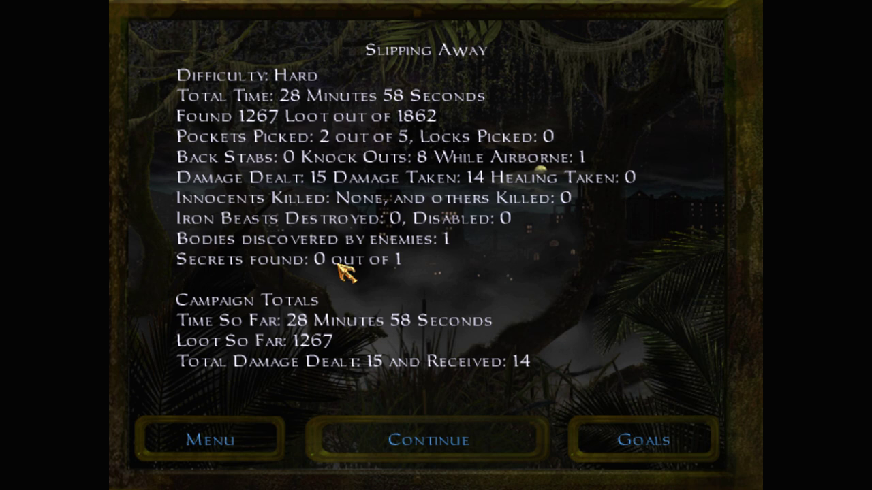
mouse_move(453, 256)
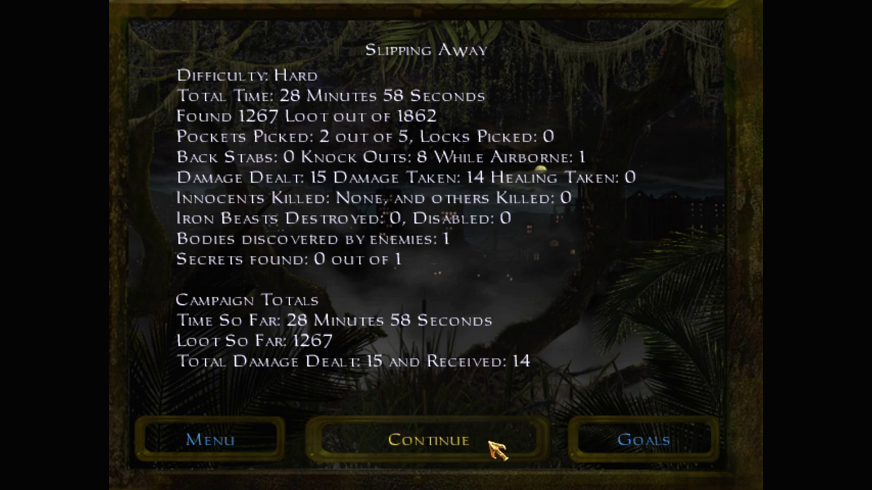
left_click(428, 440)
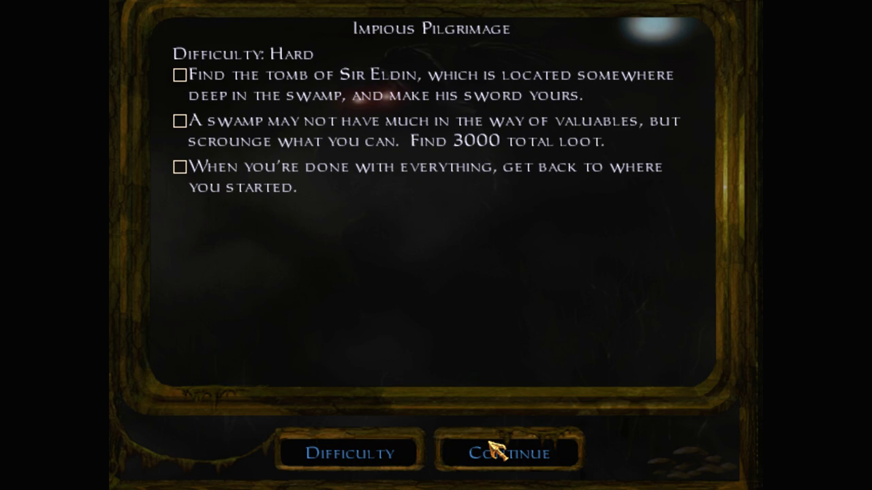
mouse_move(488, 318)
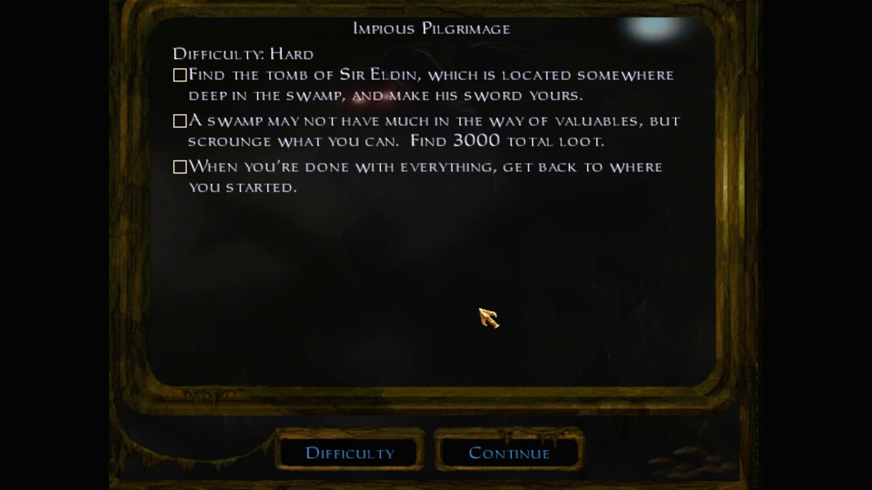
mouse_move(510, 322)
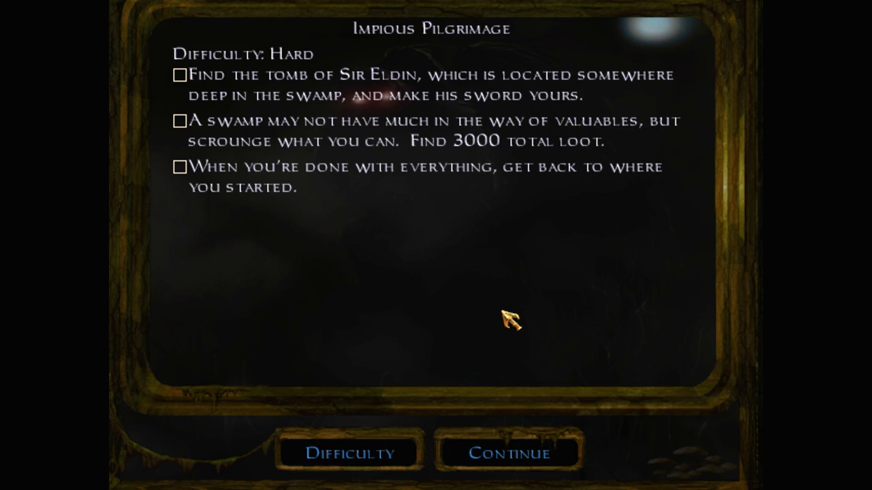
mouse_move(727, 121)
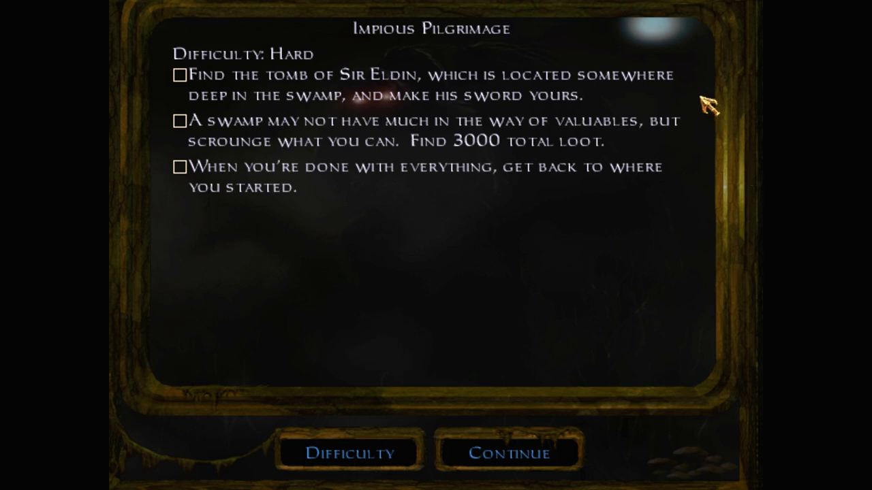
mouse_move(690, 144)
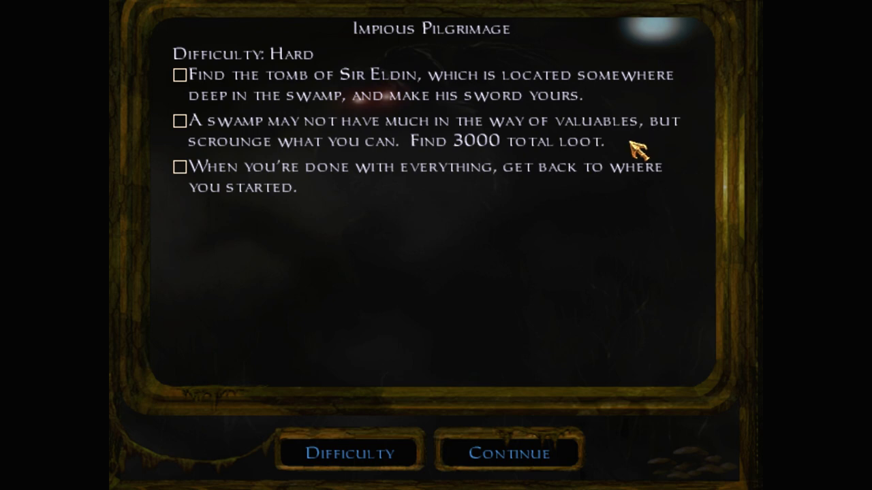
mouse_move(638, 152)
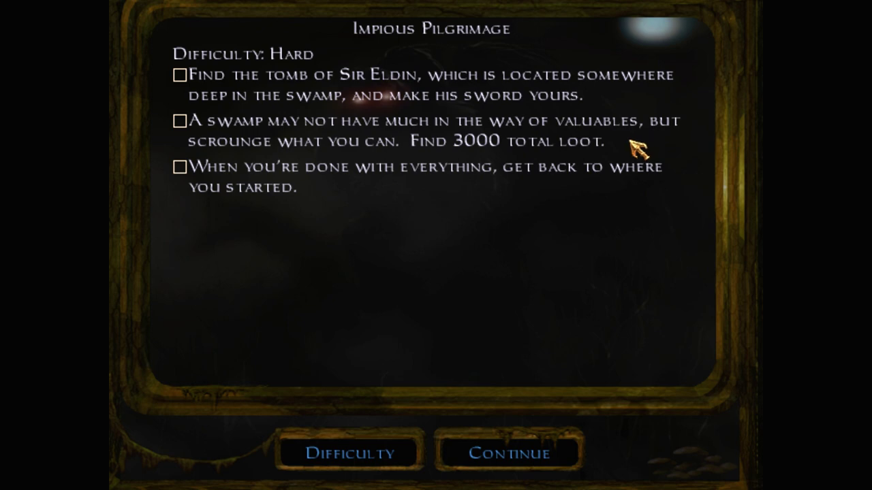
left_click(349, 453)
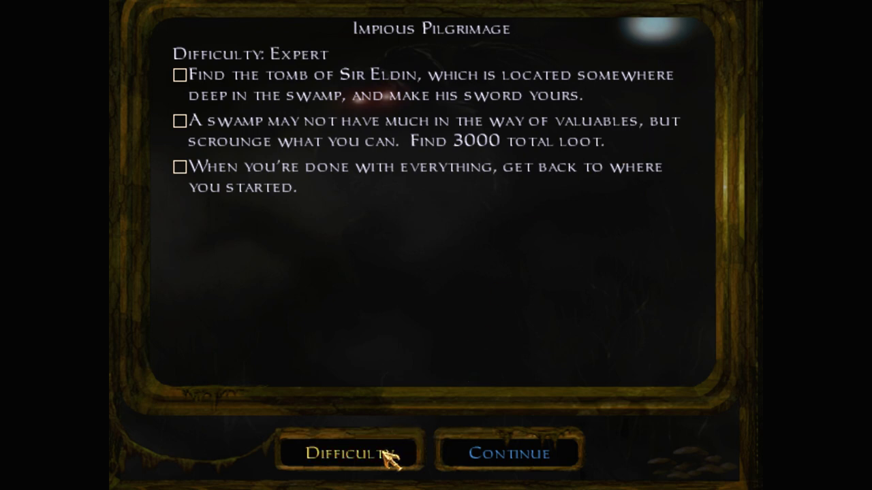
left_click(349, 452)
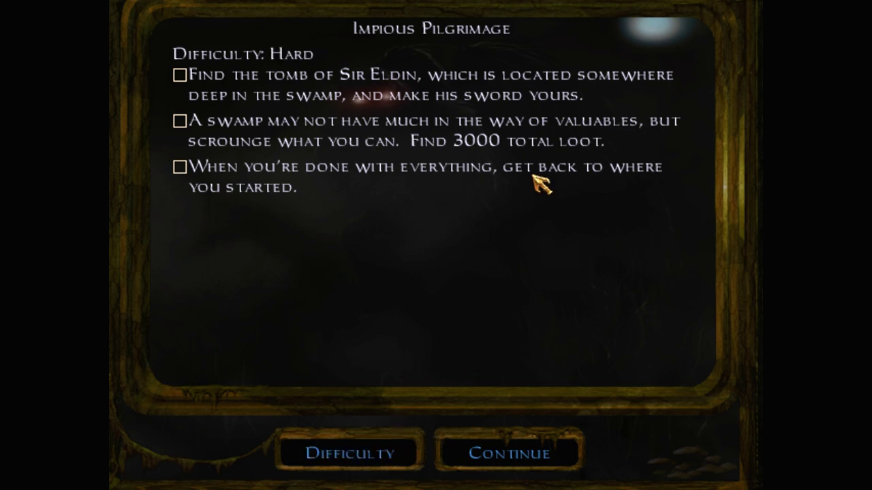
mouse_move(477, 335)
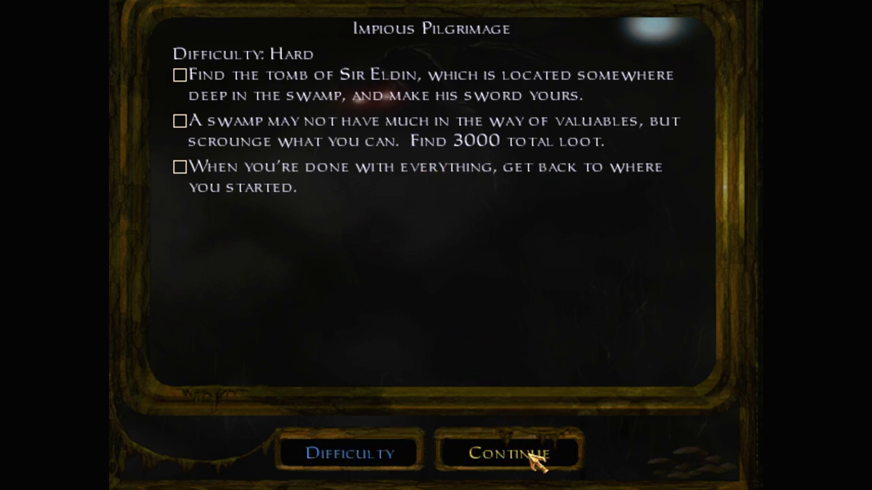
Accept the objectives, check the Unlit Lantern description and buy two Healing Potions
left_click(506, 454)
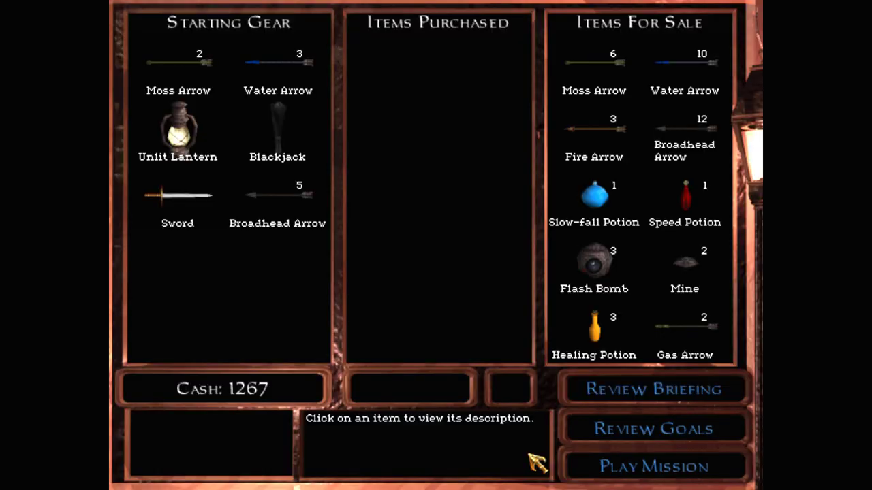
mouse_move(204, 88)
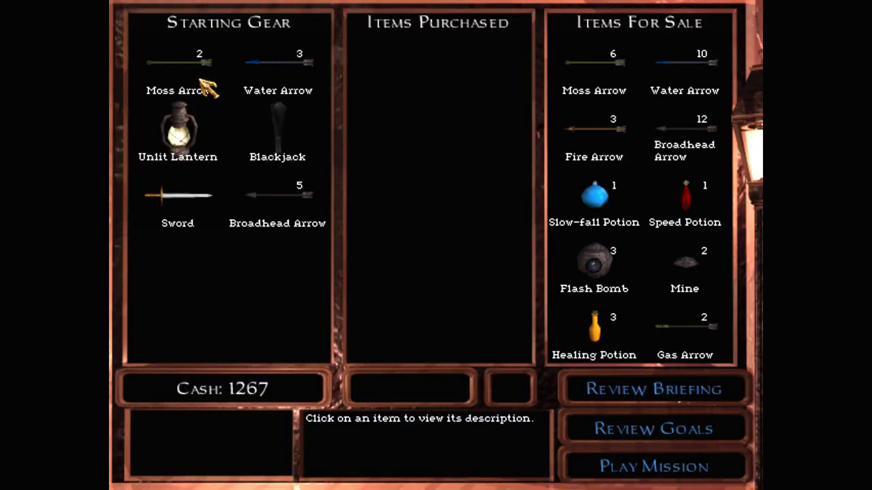
left_click(177, 129)
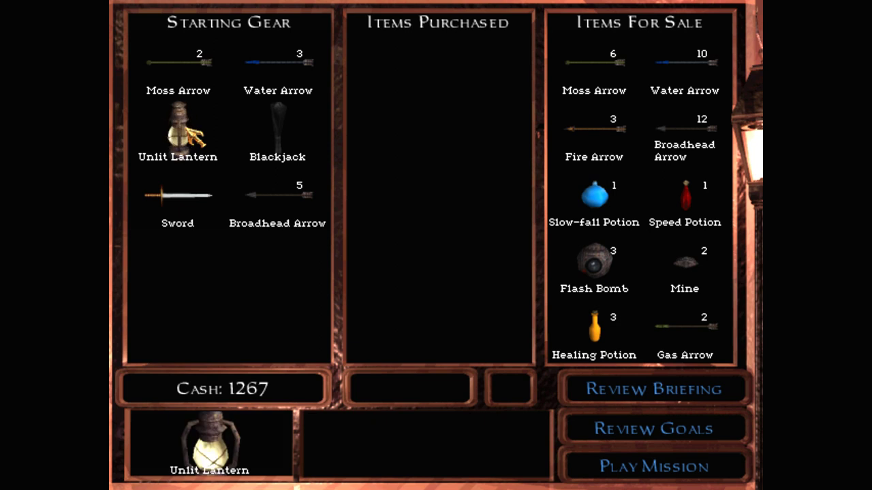
mouse_move(218, 198)
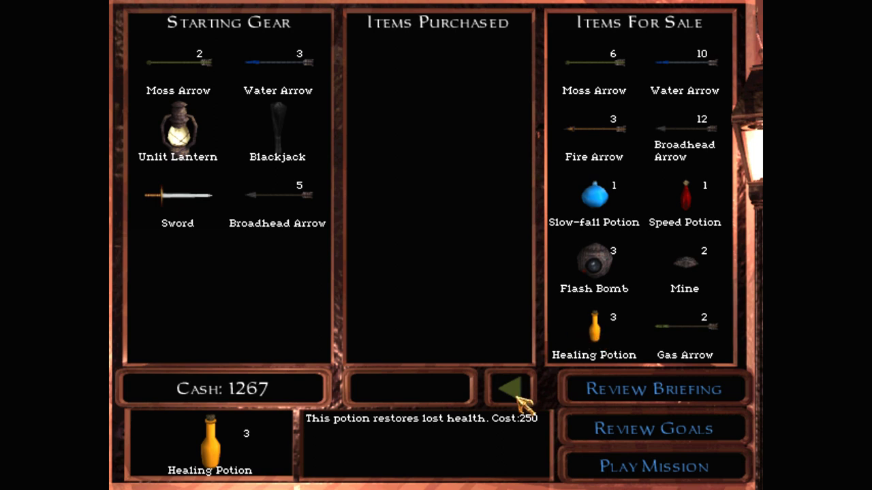
left_click(594, 327)
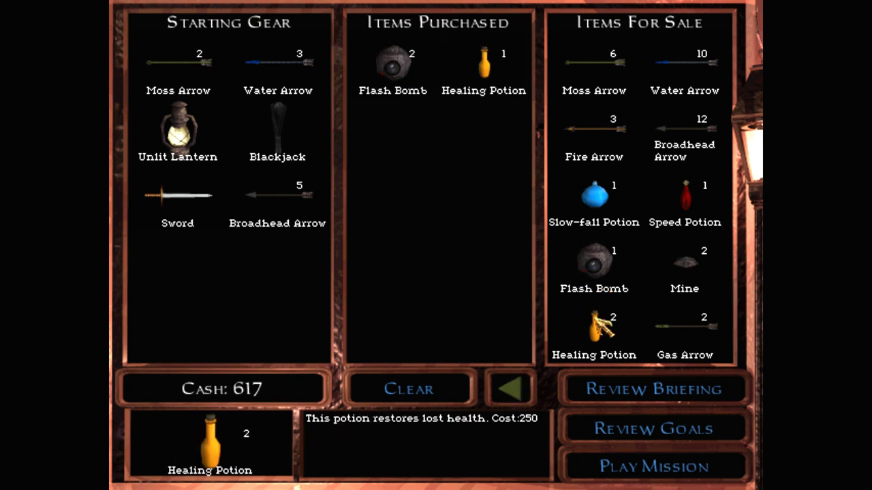
left_click(594, 327)
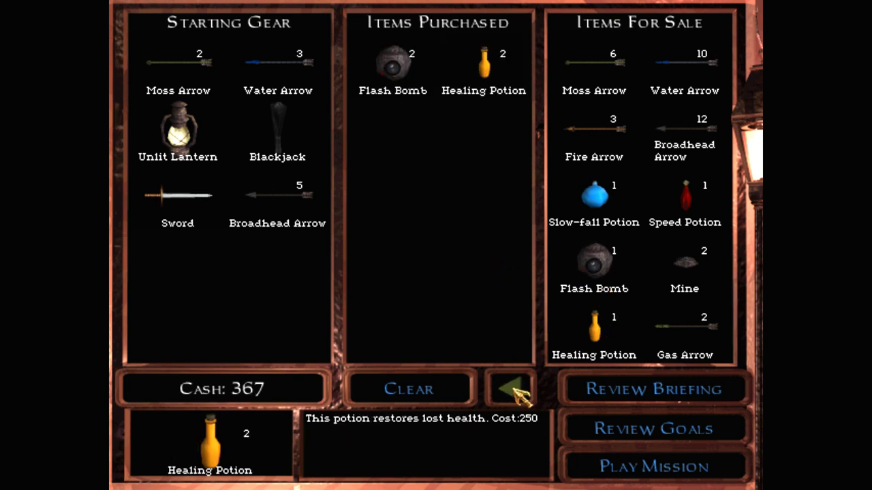
mouse_move(647, 286)
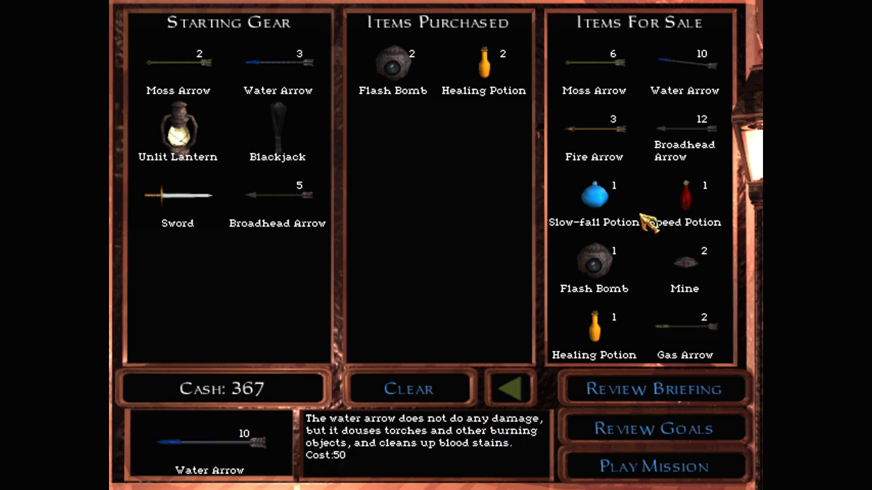
mouse_move(545, 365)
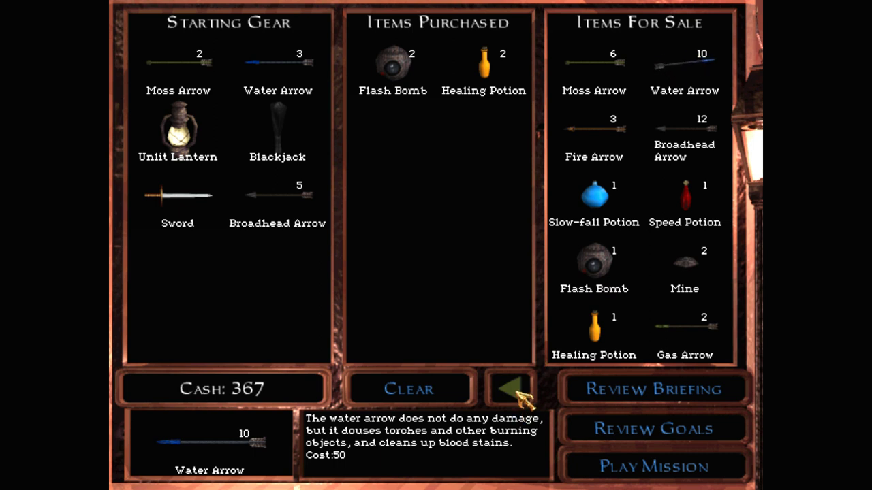
Buy extra water arrows and broadhead arrows, leaving 17 cash
left_click(684, 61)
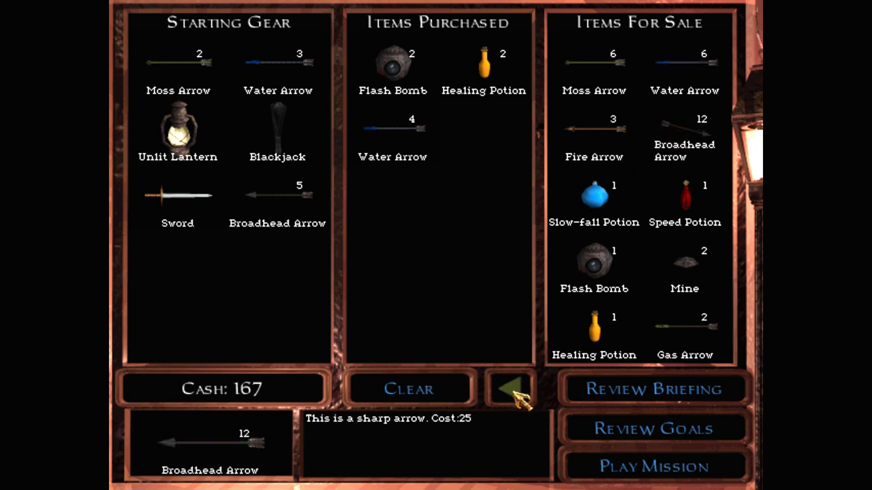
left_click(684, 128)
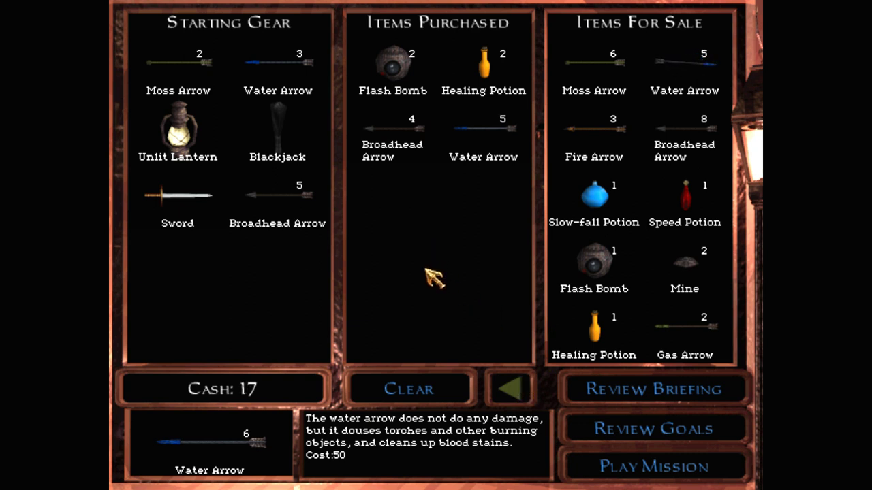
mouse_move(409, 150)
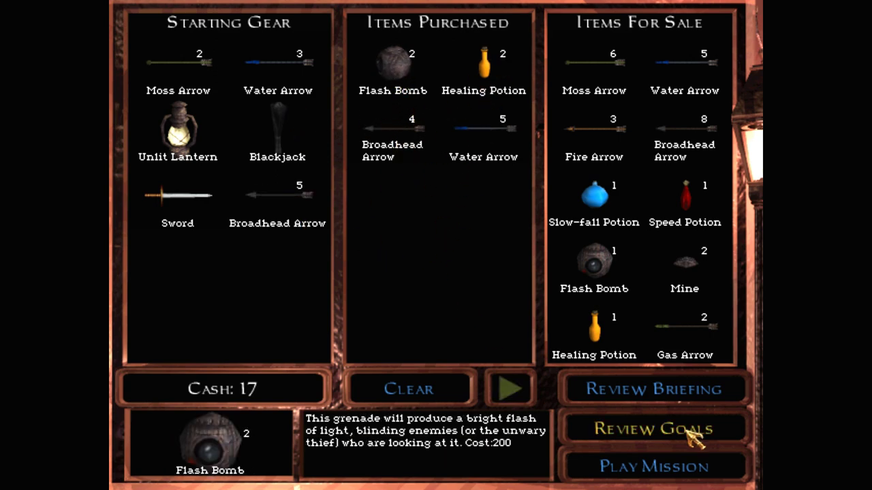
mouse_move(652, 465)
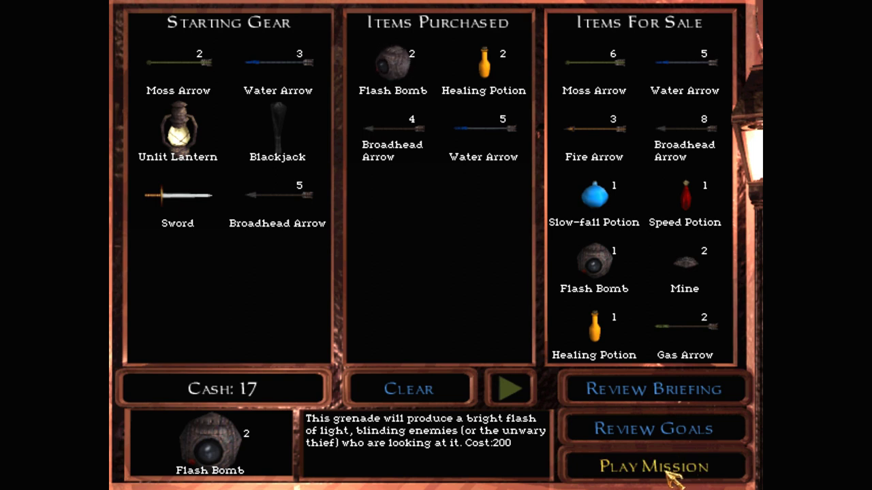
left_click(652, 466)
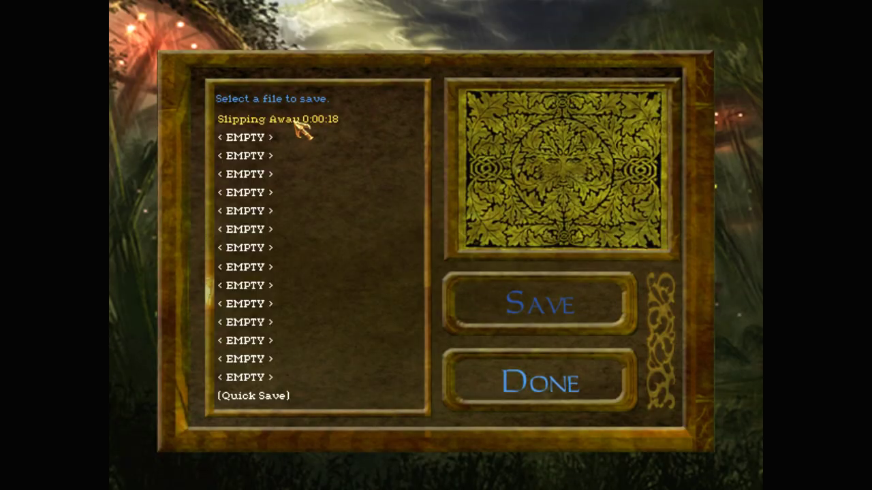
Leave the save screen, view the Nilbog area map, then reach the Impious Pilgrimage objectives
left_click(539, 381)
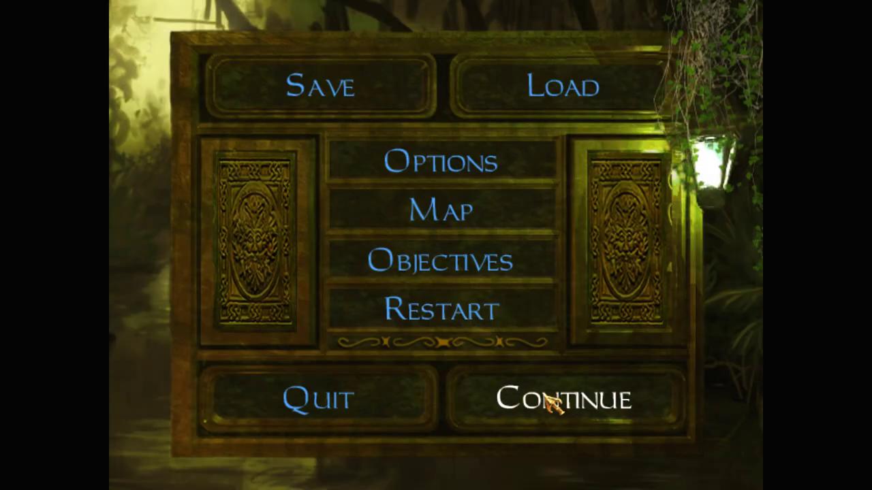
left_click(561, 399)
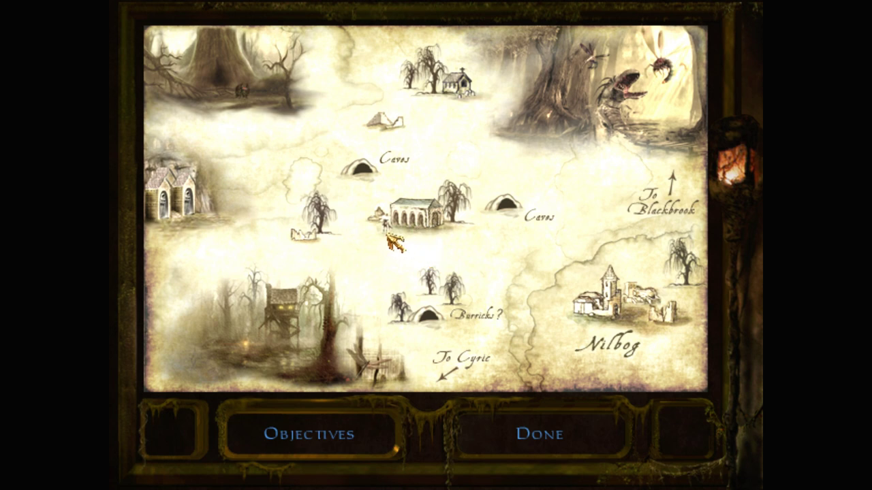
left_click(538, 435)
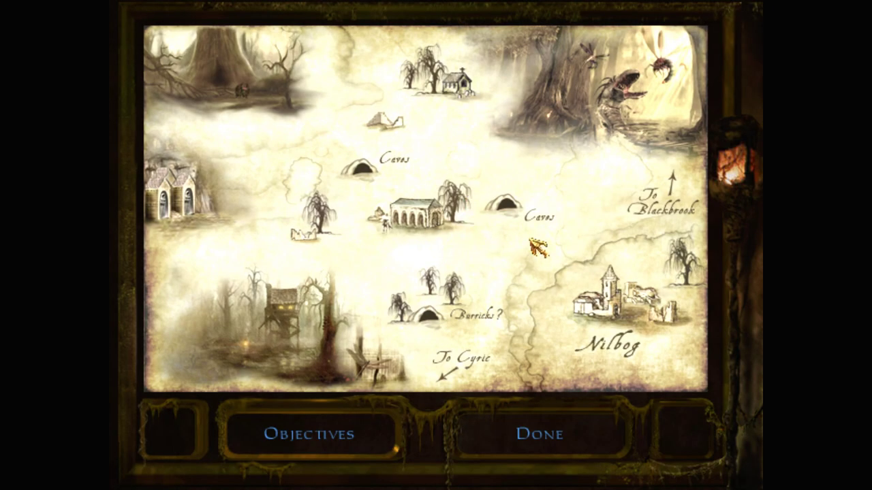
left_click(539, 433)
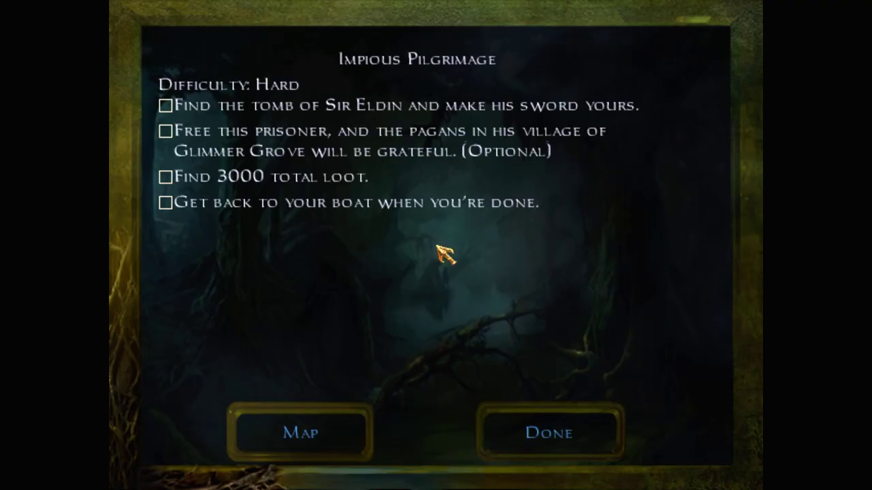
mouse_move(570, 388)
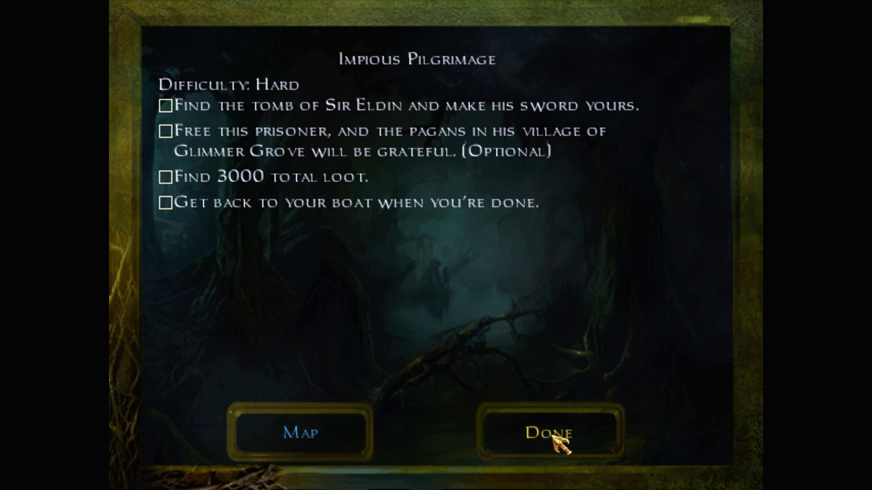
Finish with the area map and return to play beside the freed prisoner
left_click(546, 433)
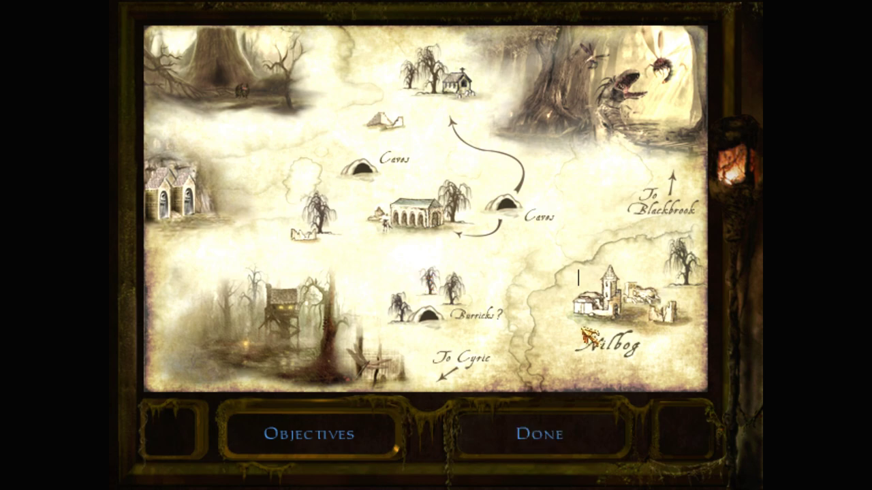
left_click(538, 433)
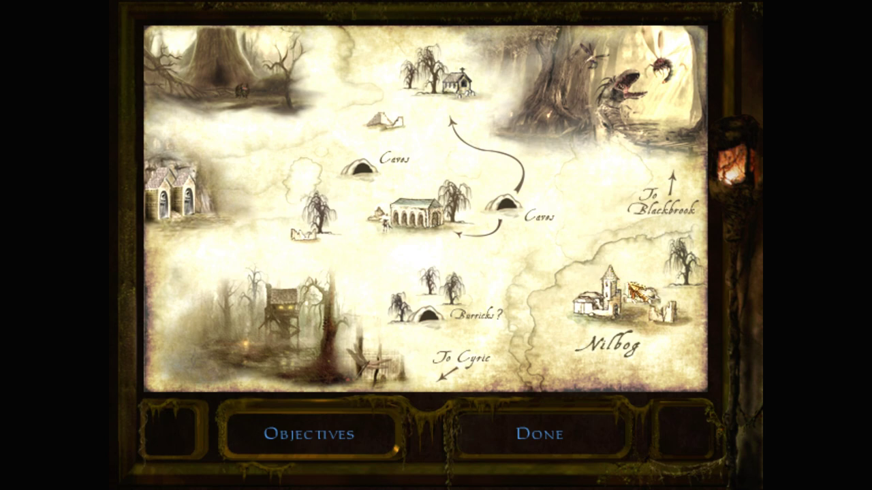
mouse_move(640, 365)
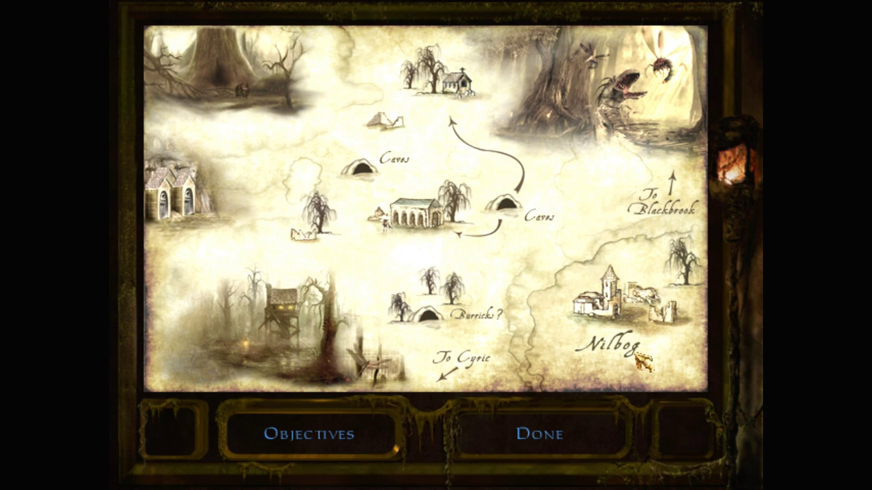
left_click(538, 434)
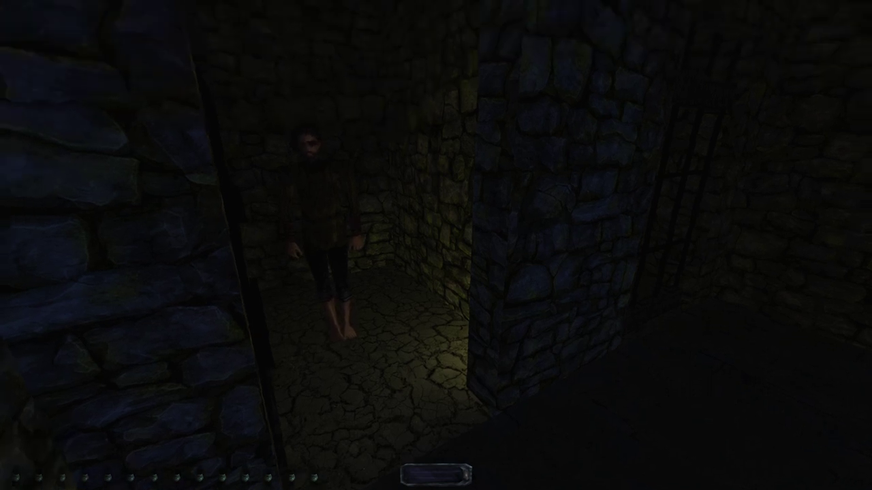
Bring up the Nilbog area map with the M key
key("m")
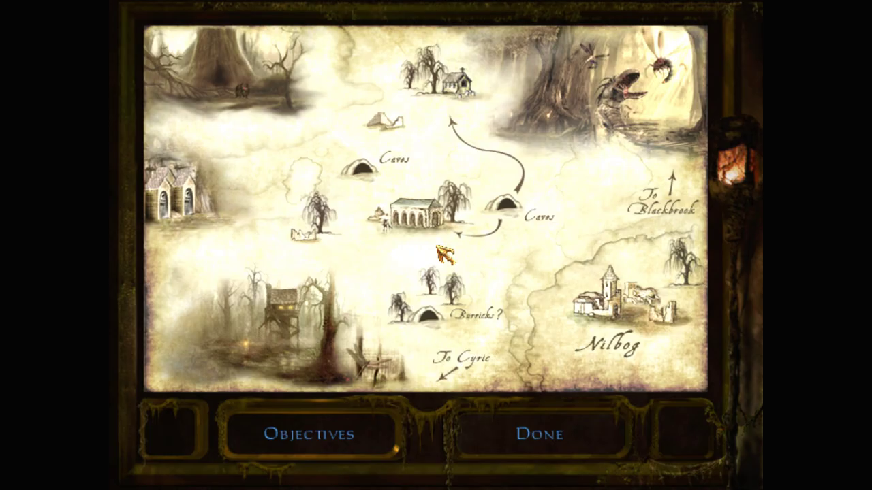
mouse_move(707, 431)
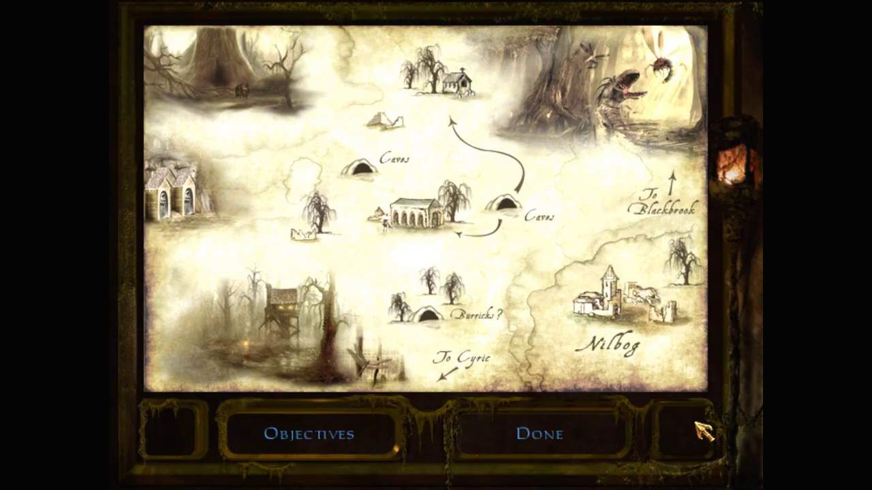
mouse_move(706, 443)
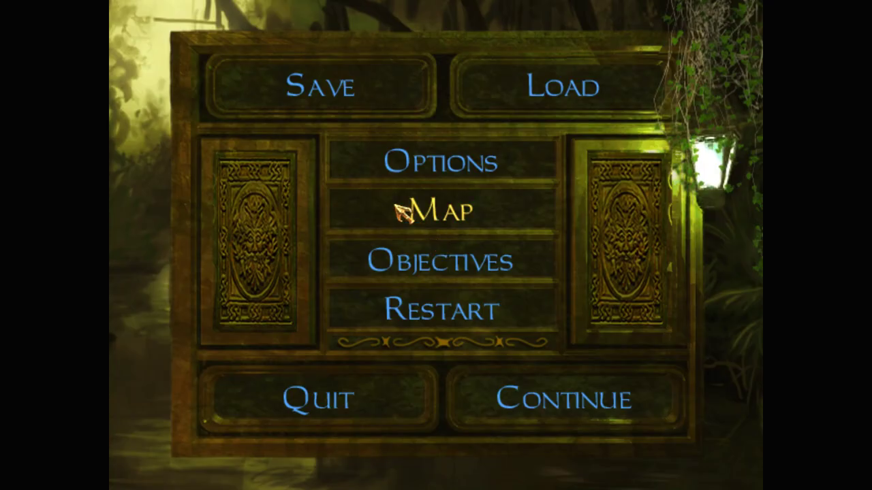
Save the game into the Impious Pilgrimage slot
left_click(318, 88)
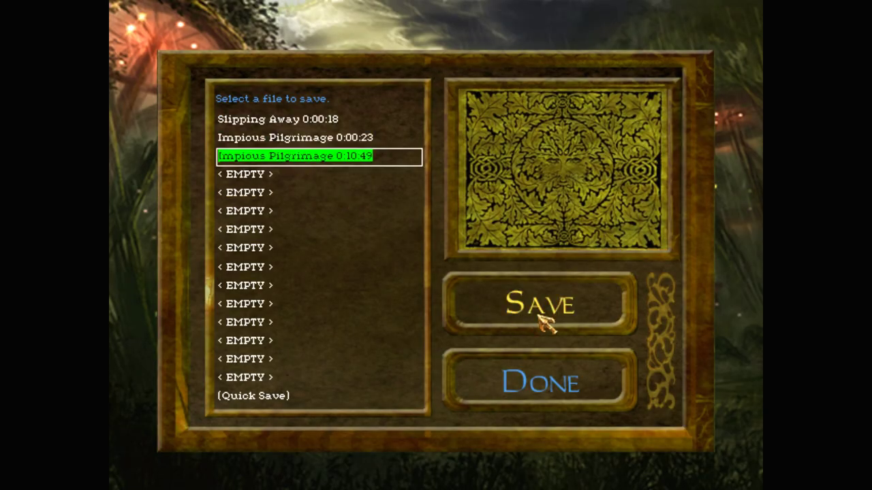
left_click(540, 305)
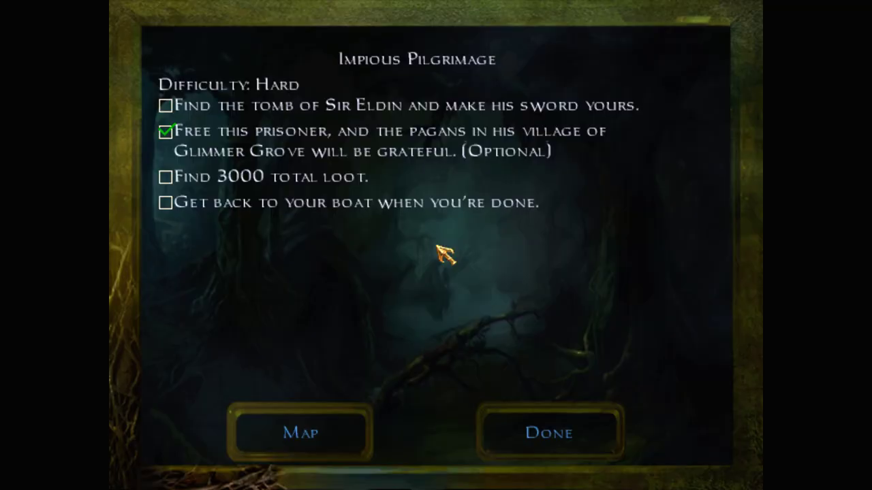
mouse_move(579, 229)
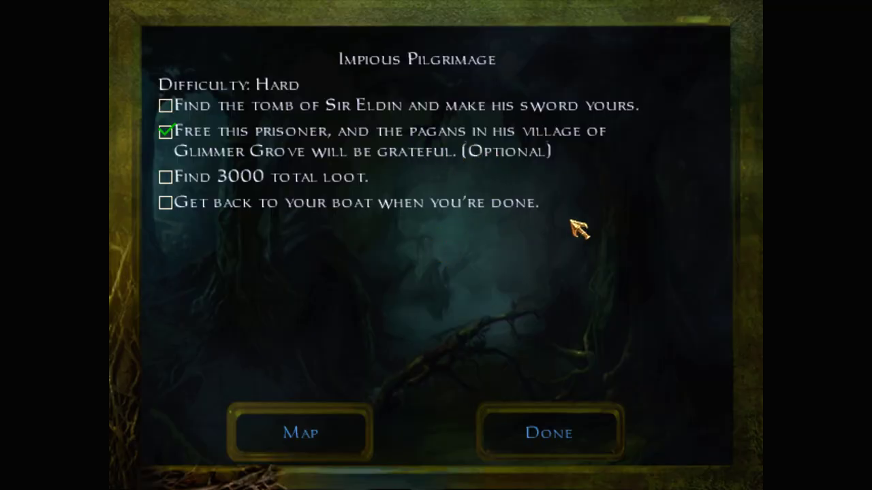
View the area map from the objectives, then resume play in the dark passage
left_click(548, 434)
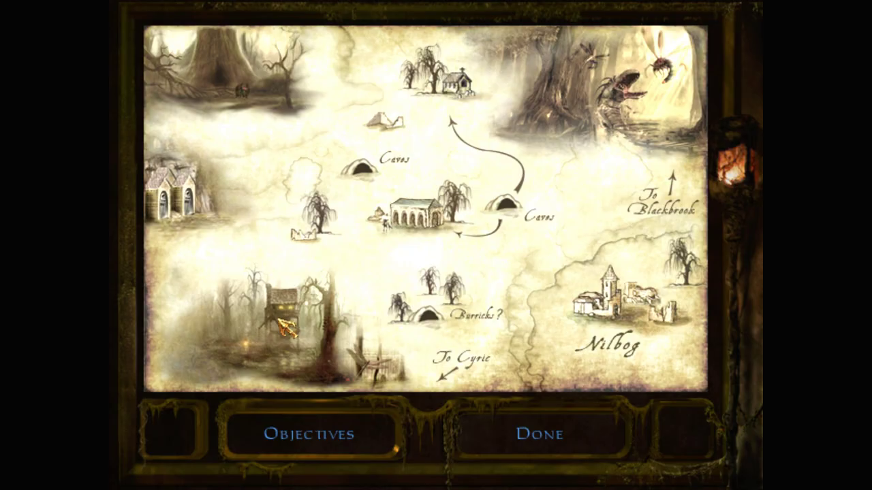
left_click(539, 433)
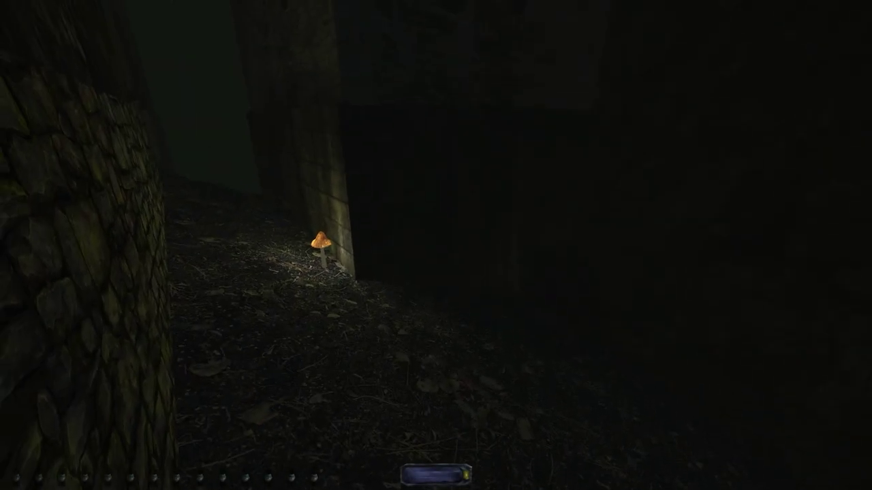